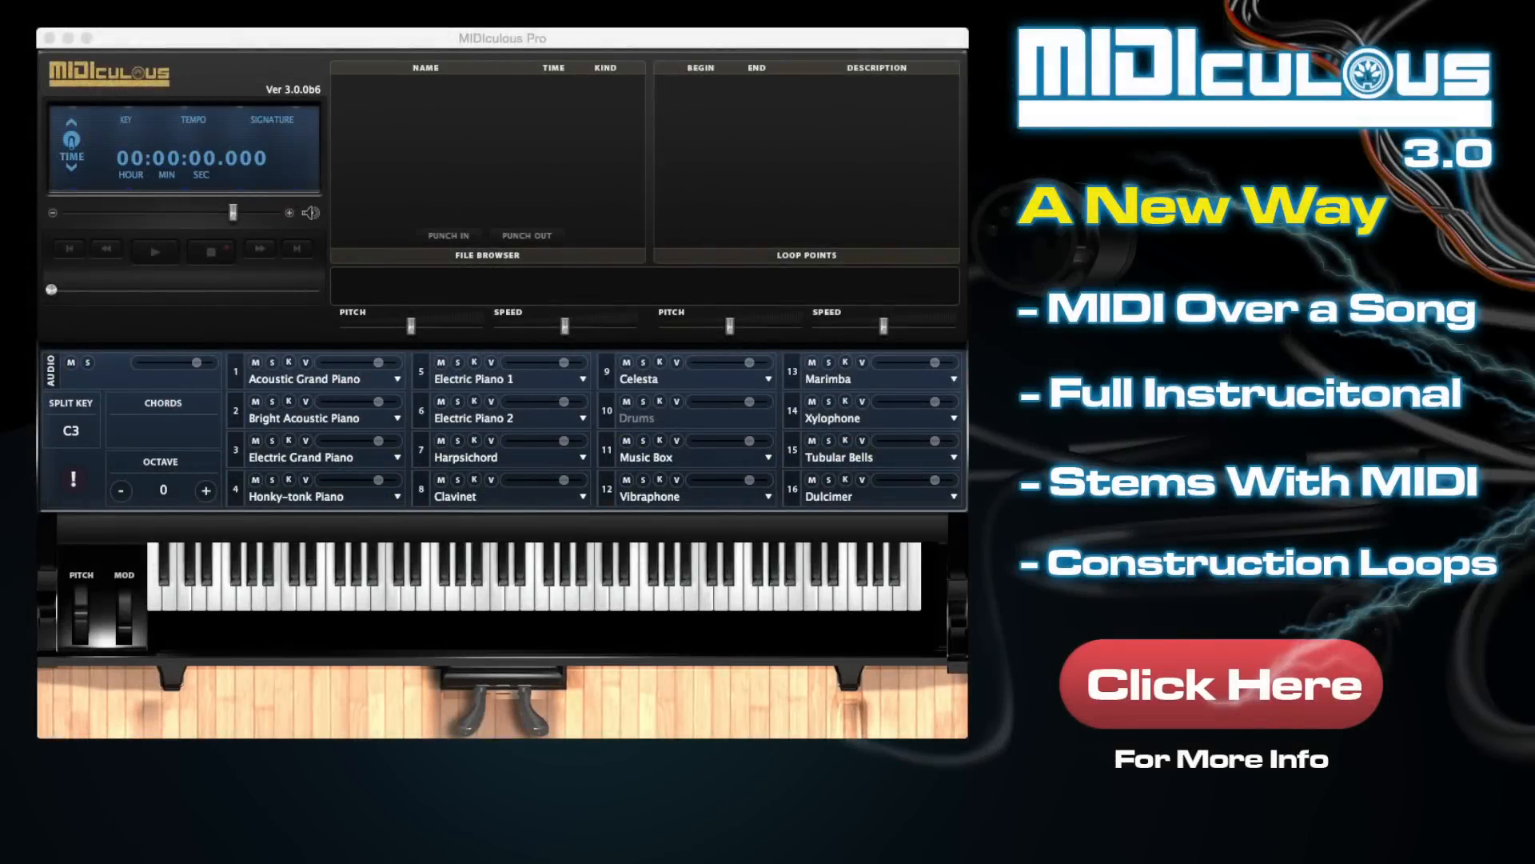
{"action": "mouse_move", "coordinate": [217, 95]}
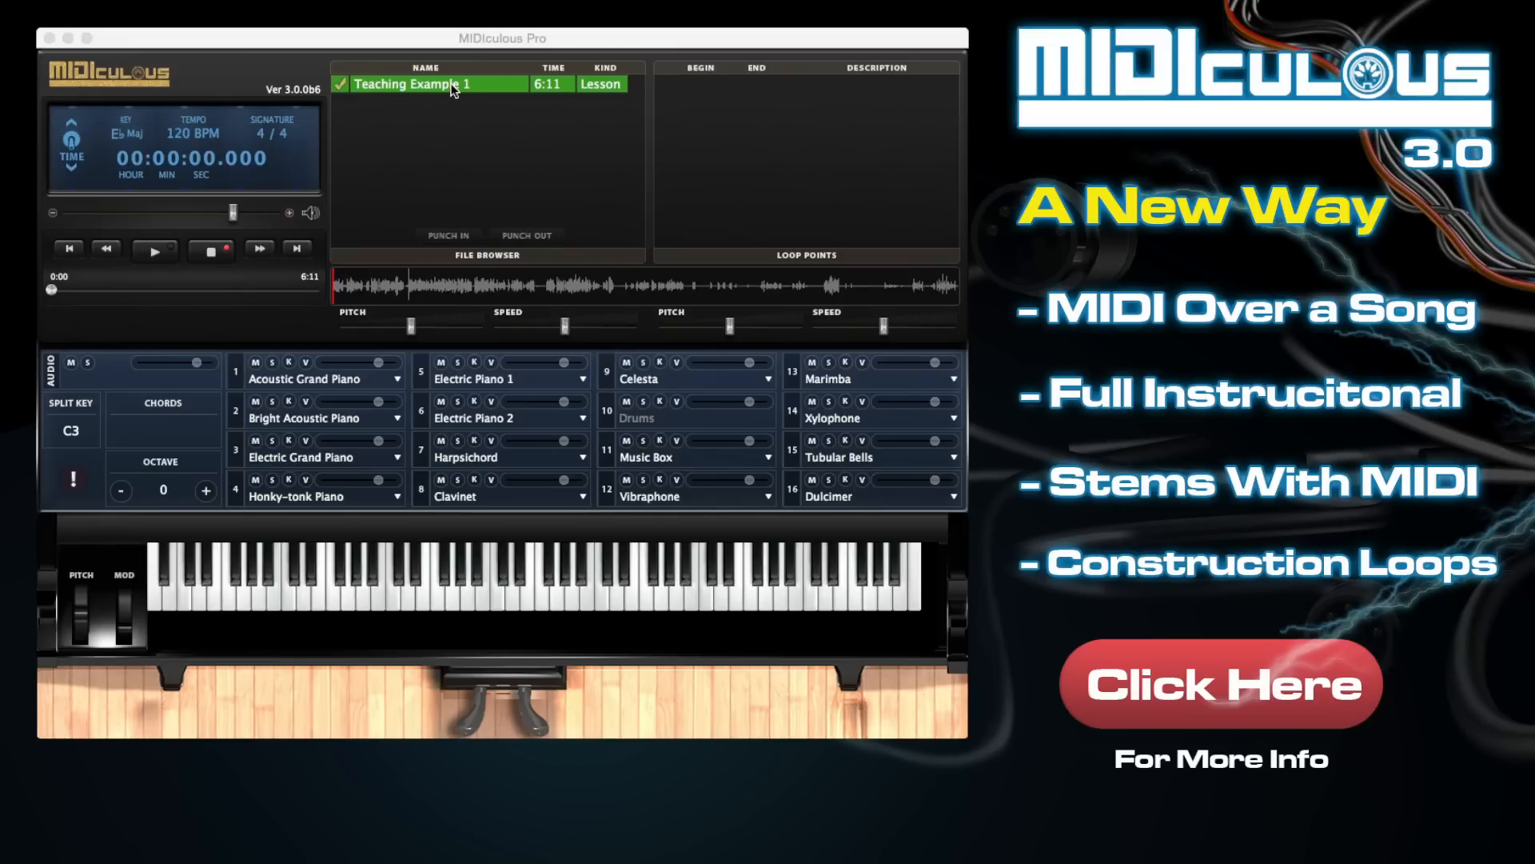
Play Teaching Example 1, then pause it at about 2:21 of 6:11.
{"action": "left_click", "coordinate": [153, 250]}
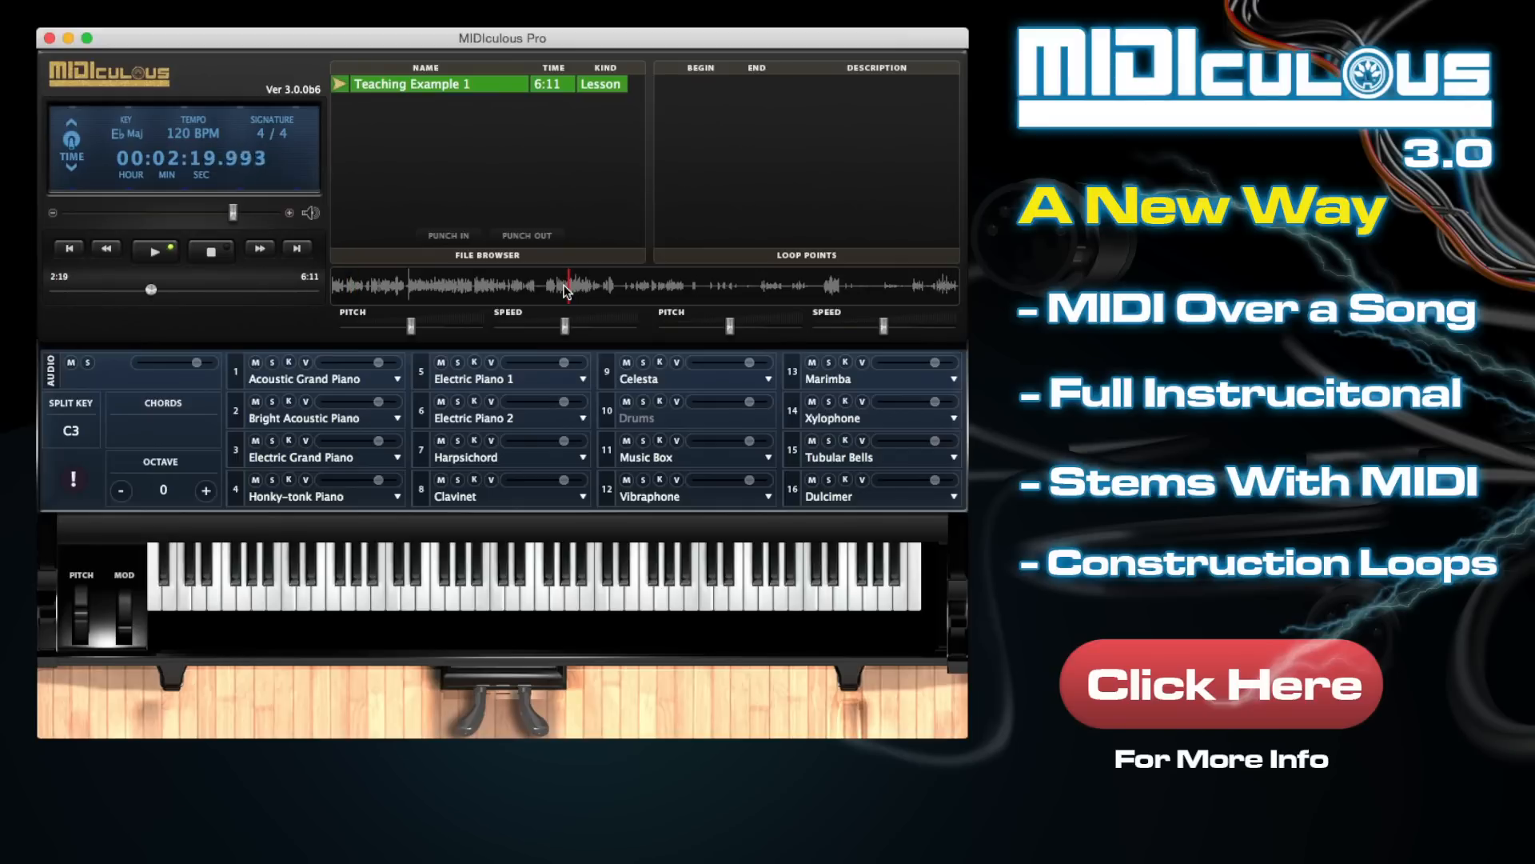
{"action": "left_click", "coordinate": [152, 248]}
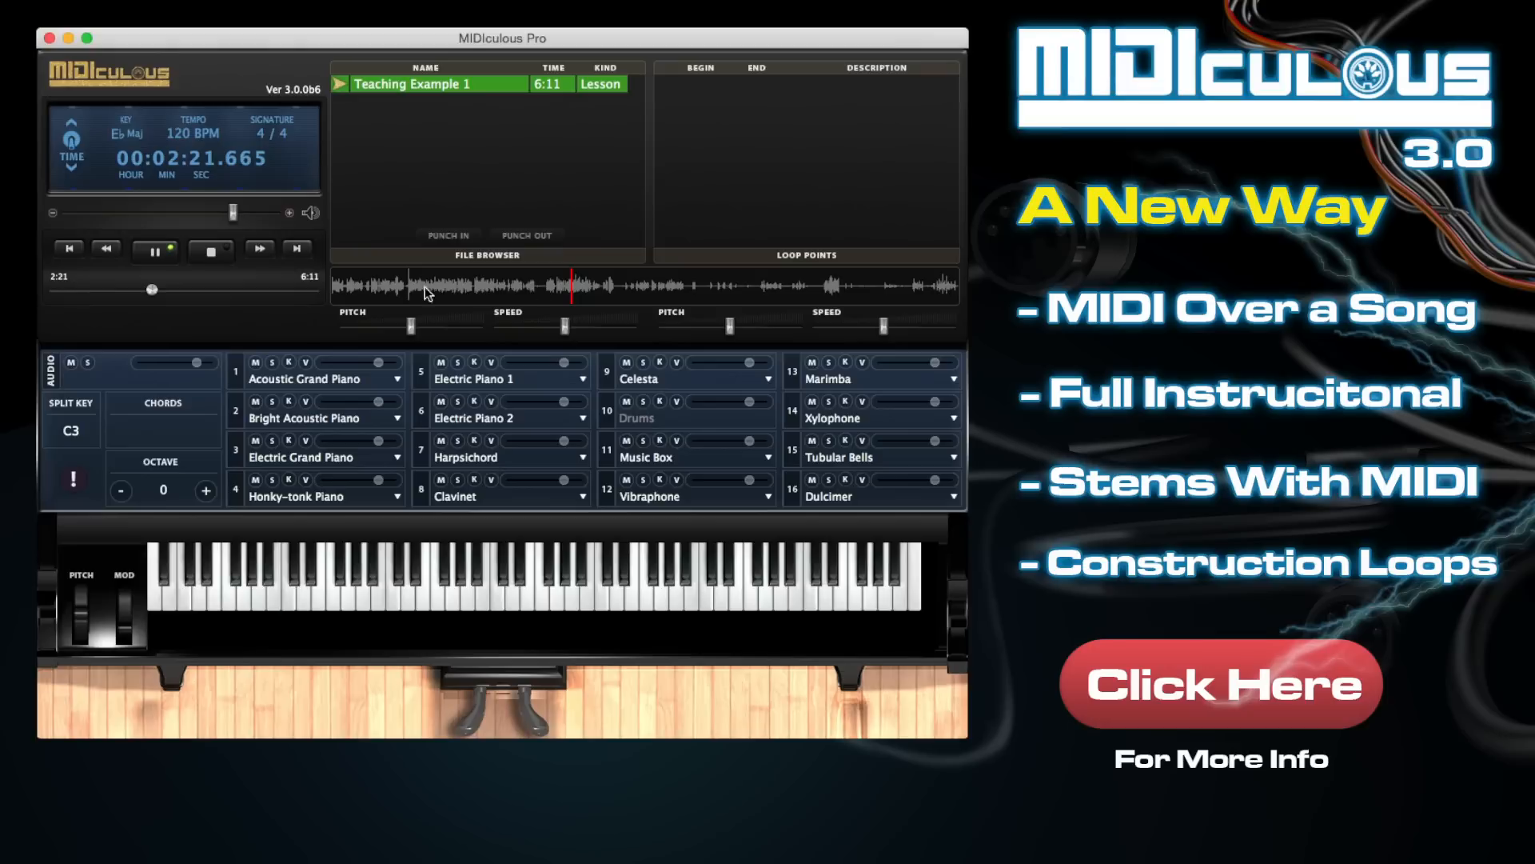
{"action": "mouse_move", "coordinate": [298, 377]}
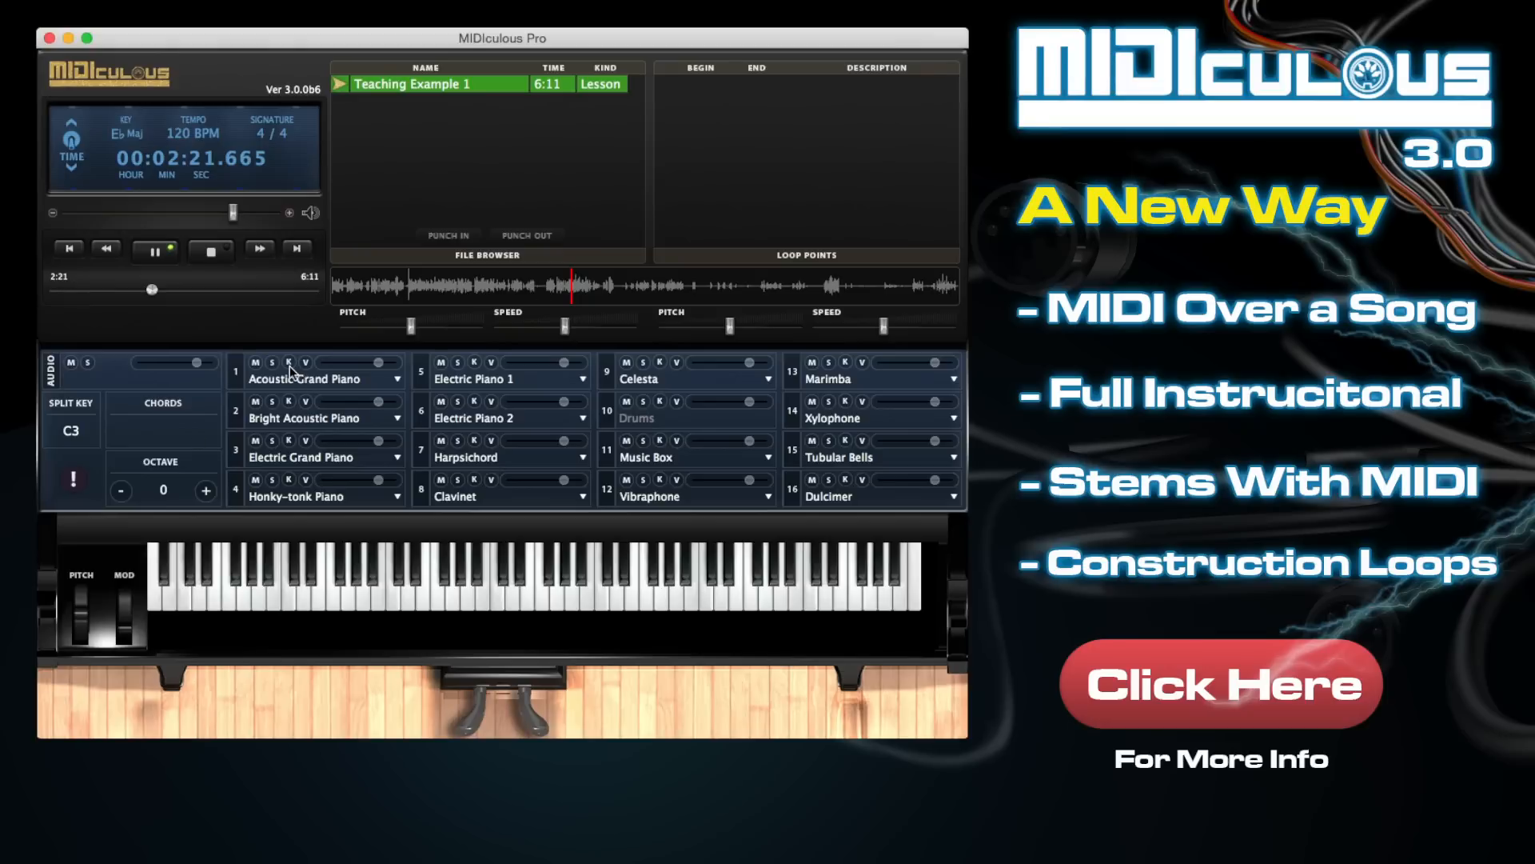
Set channel 1's key highlight to blue and load UVI: UVIWorkstation as its AU instrument.
{"action": "left_click", "coordinate": [305, 362]}
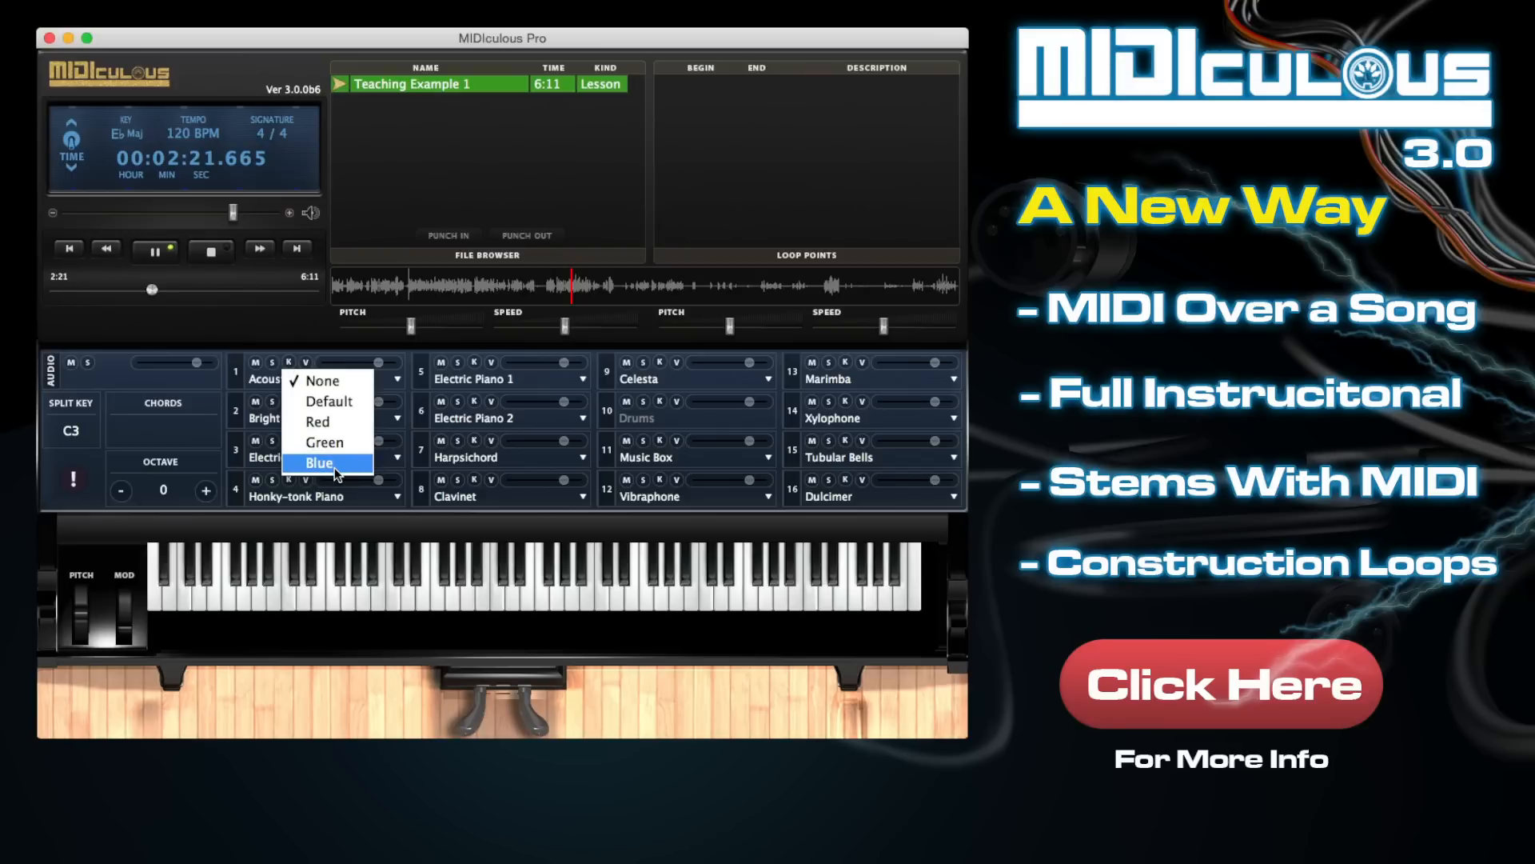
{"action": "left_click", "coordinate": [289, 362]}
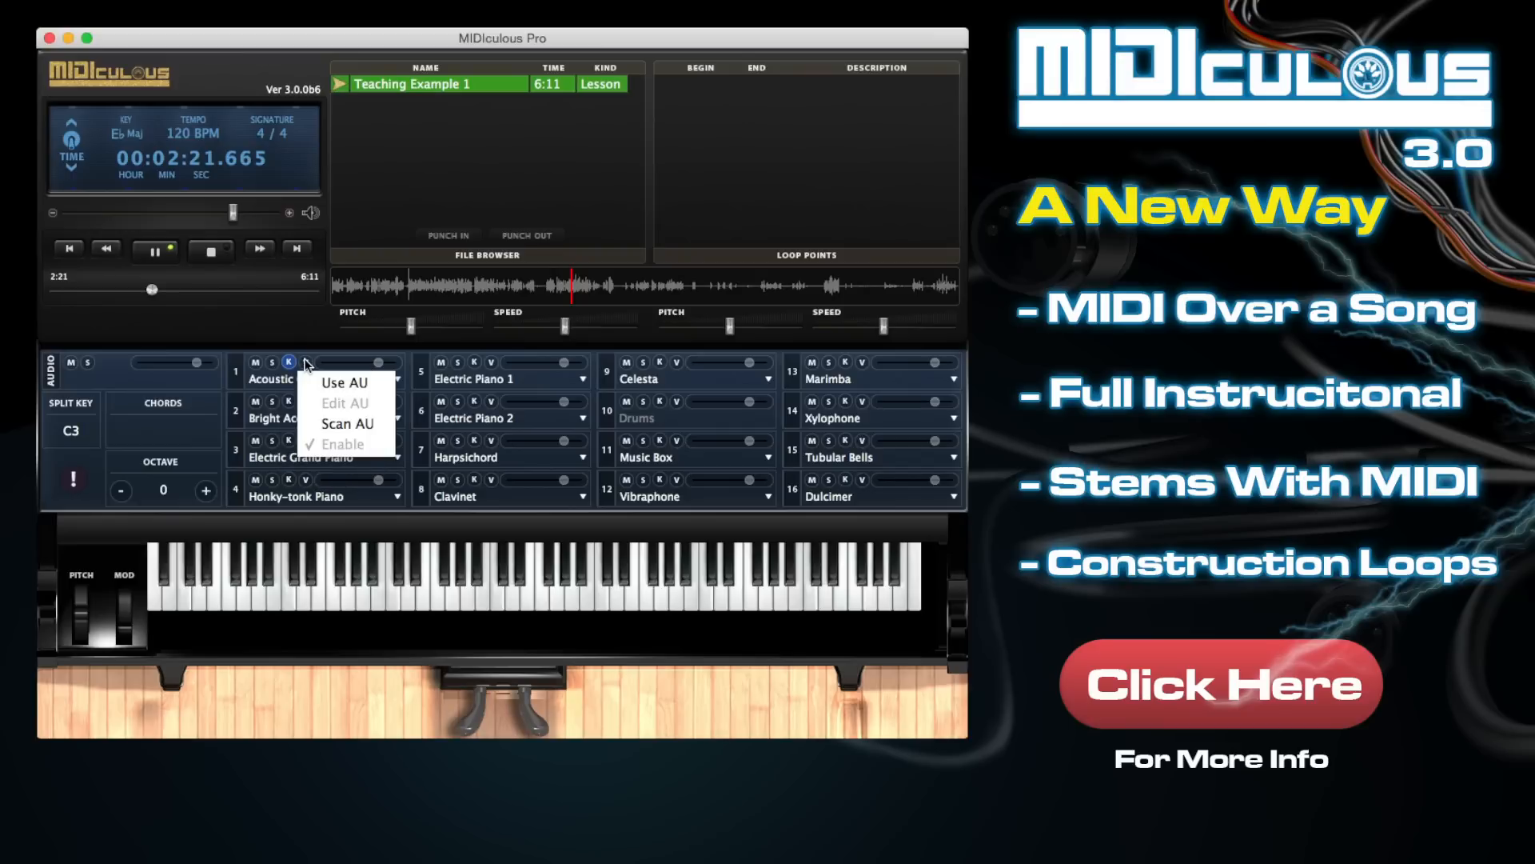
{"action": "left_click", "coordinate": [344, 382]}
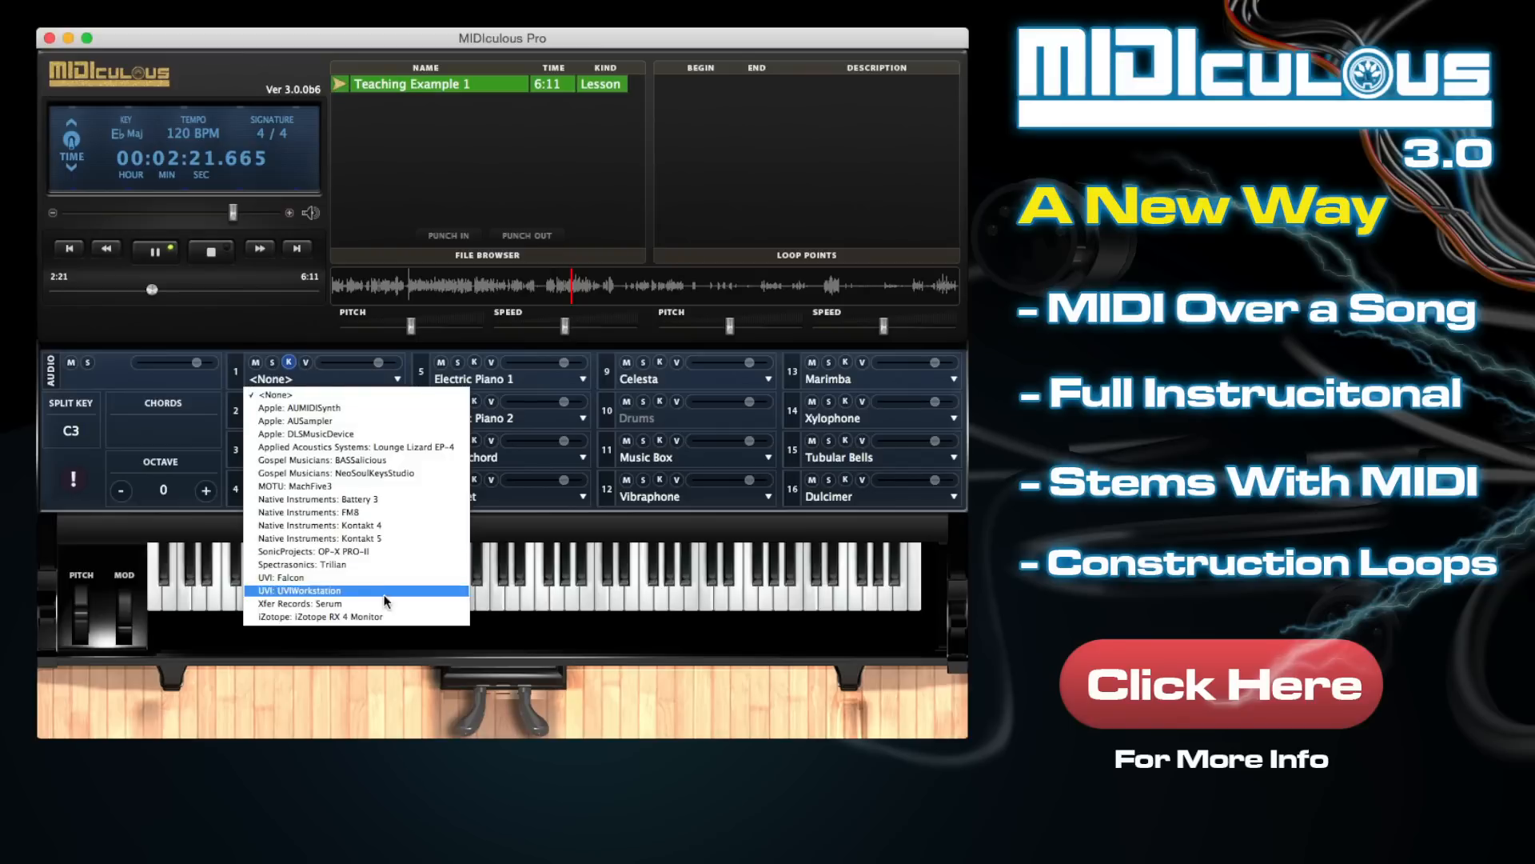
{"action": "left_click", "coordinate": [304, 590]}
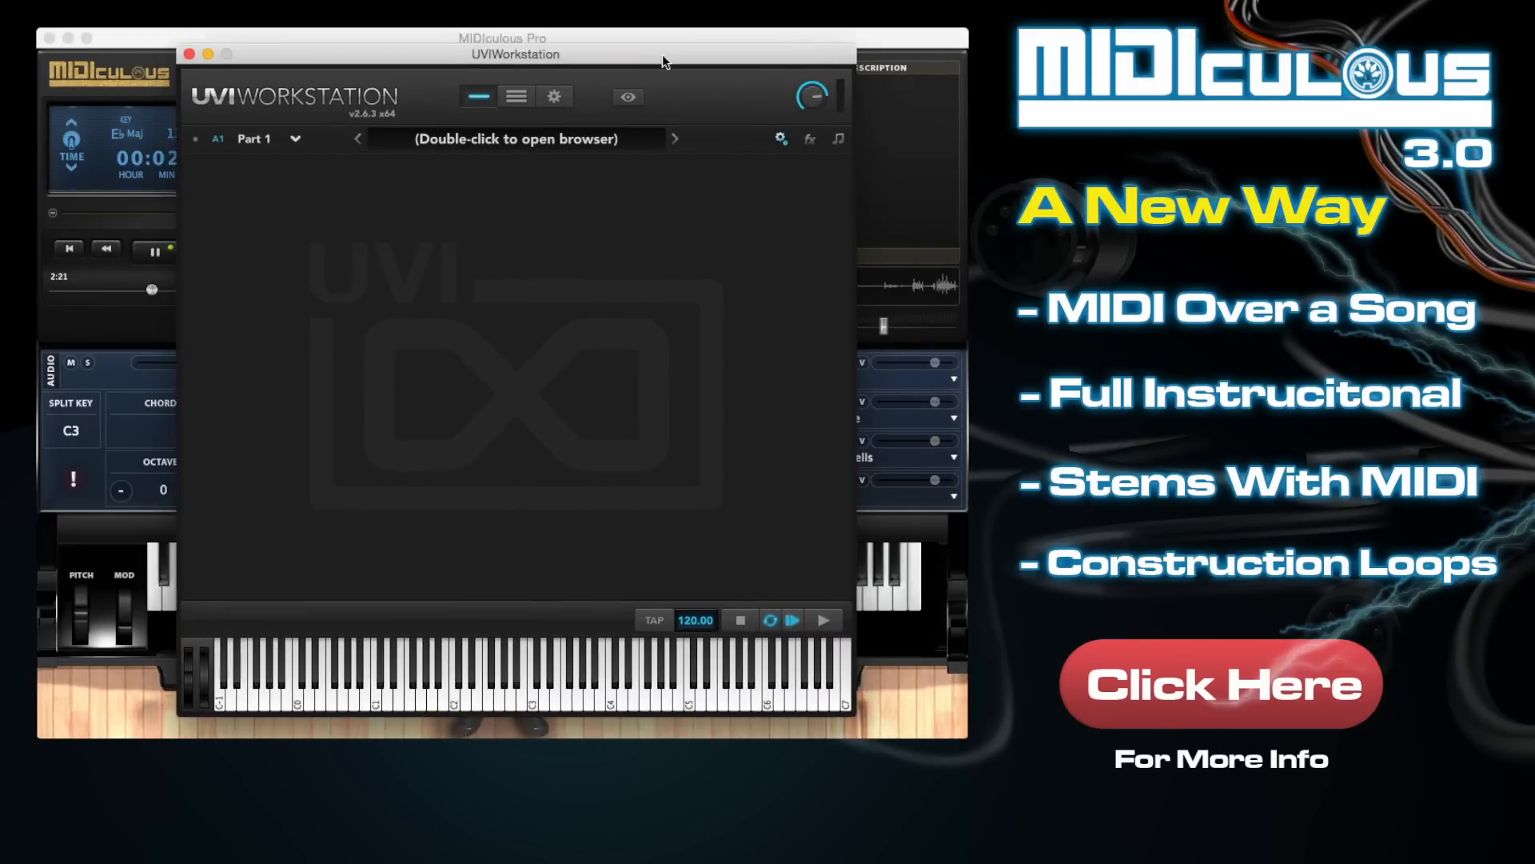
{"action": "mouse_move", "coordinate": [576, 147]}
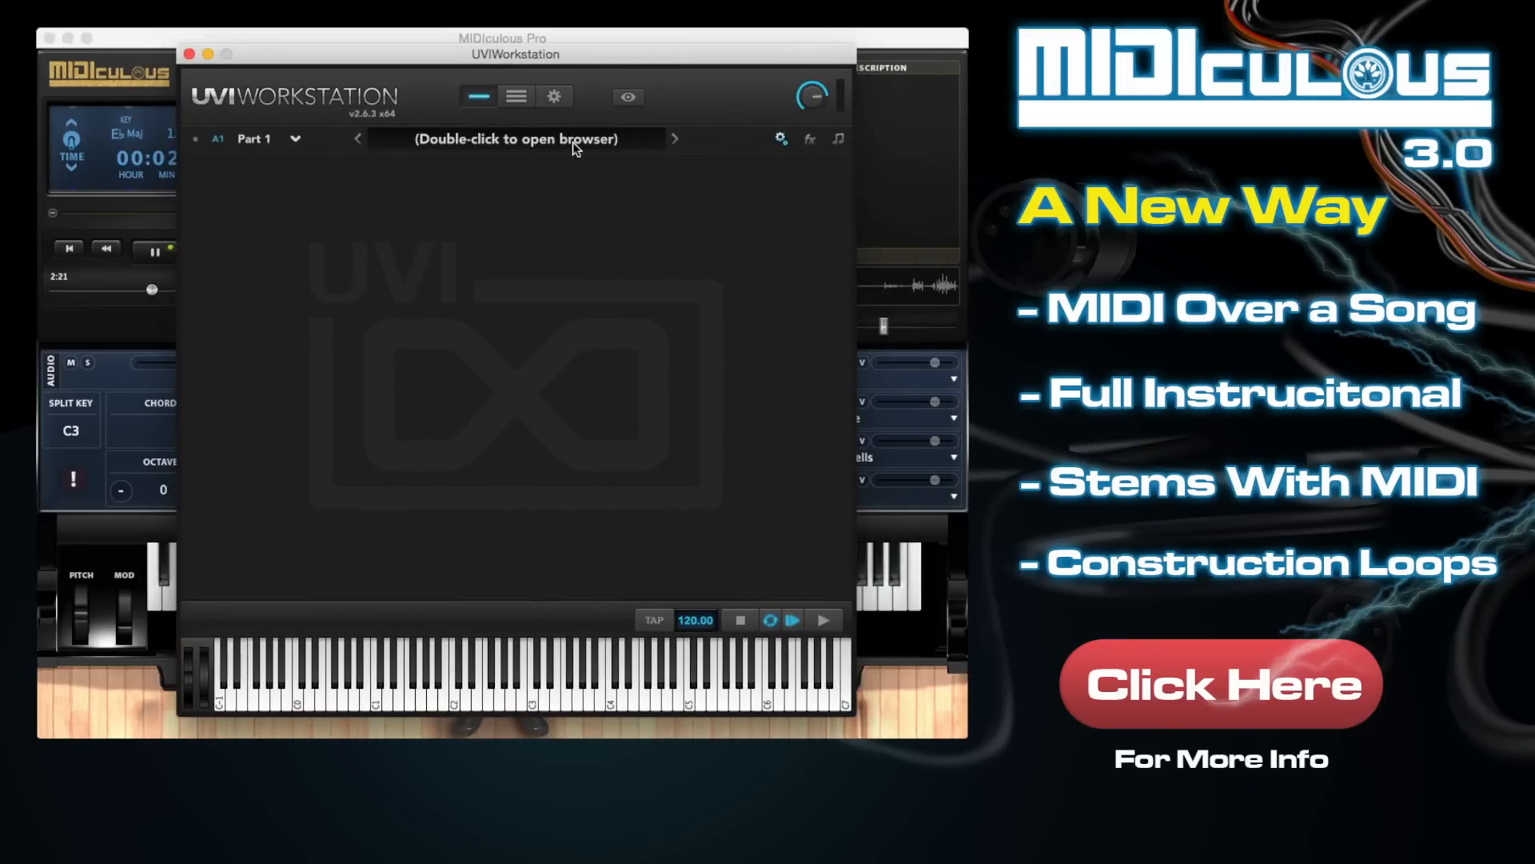
{"action": "mouse_move", "coordinate": [537, 145]}
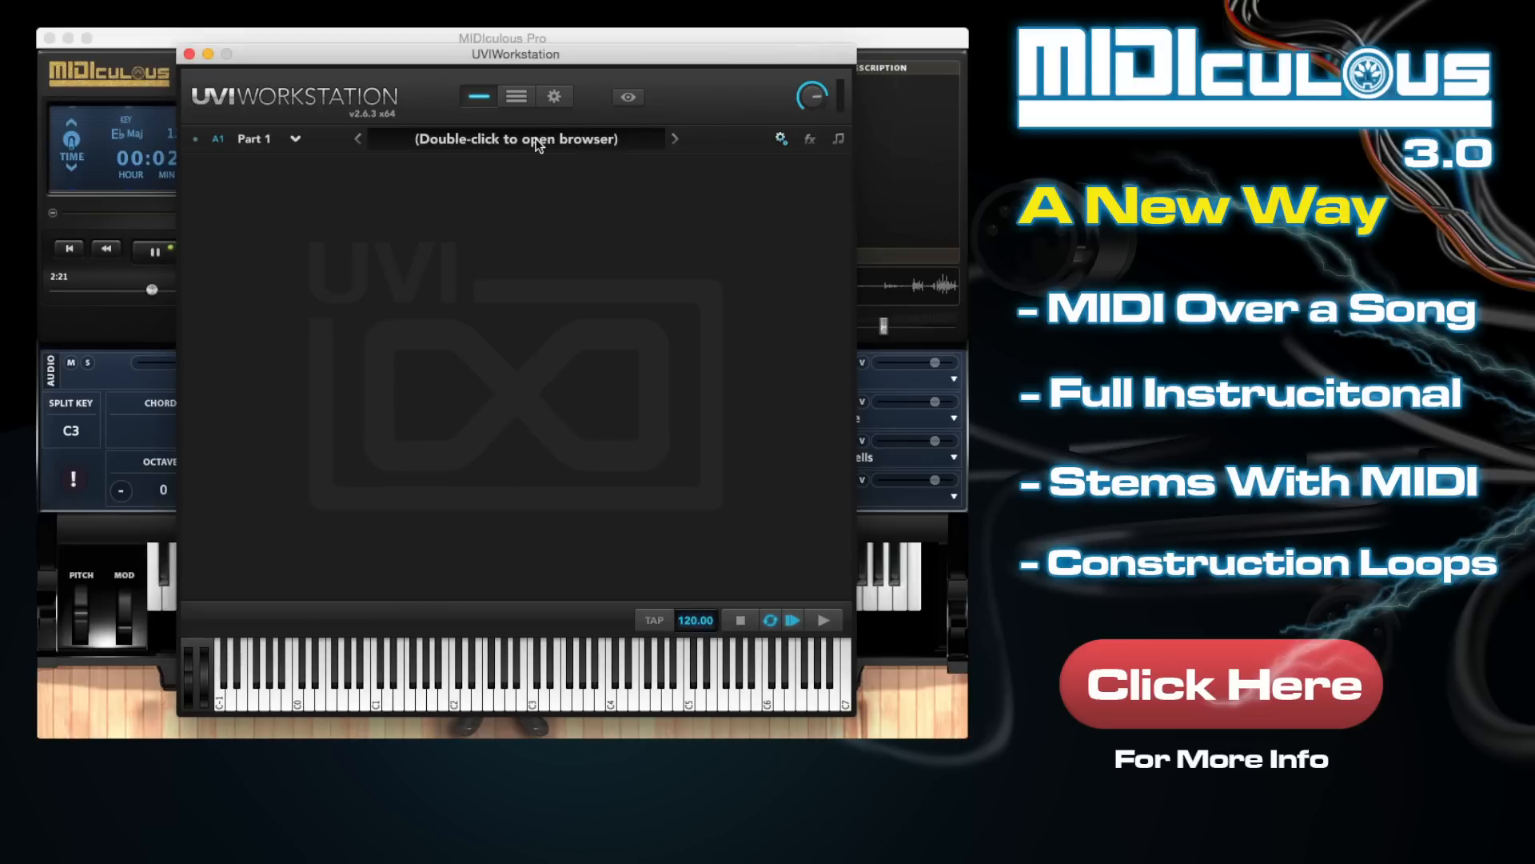
{"action": "mouse_move", "coordinate": [523, 147]}
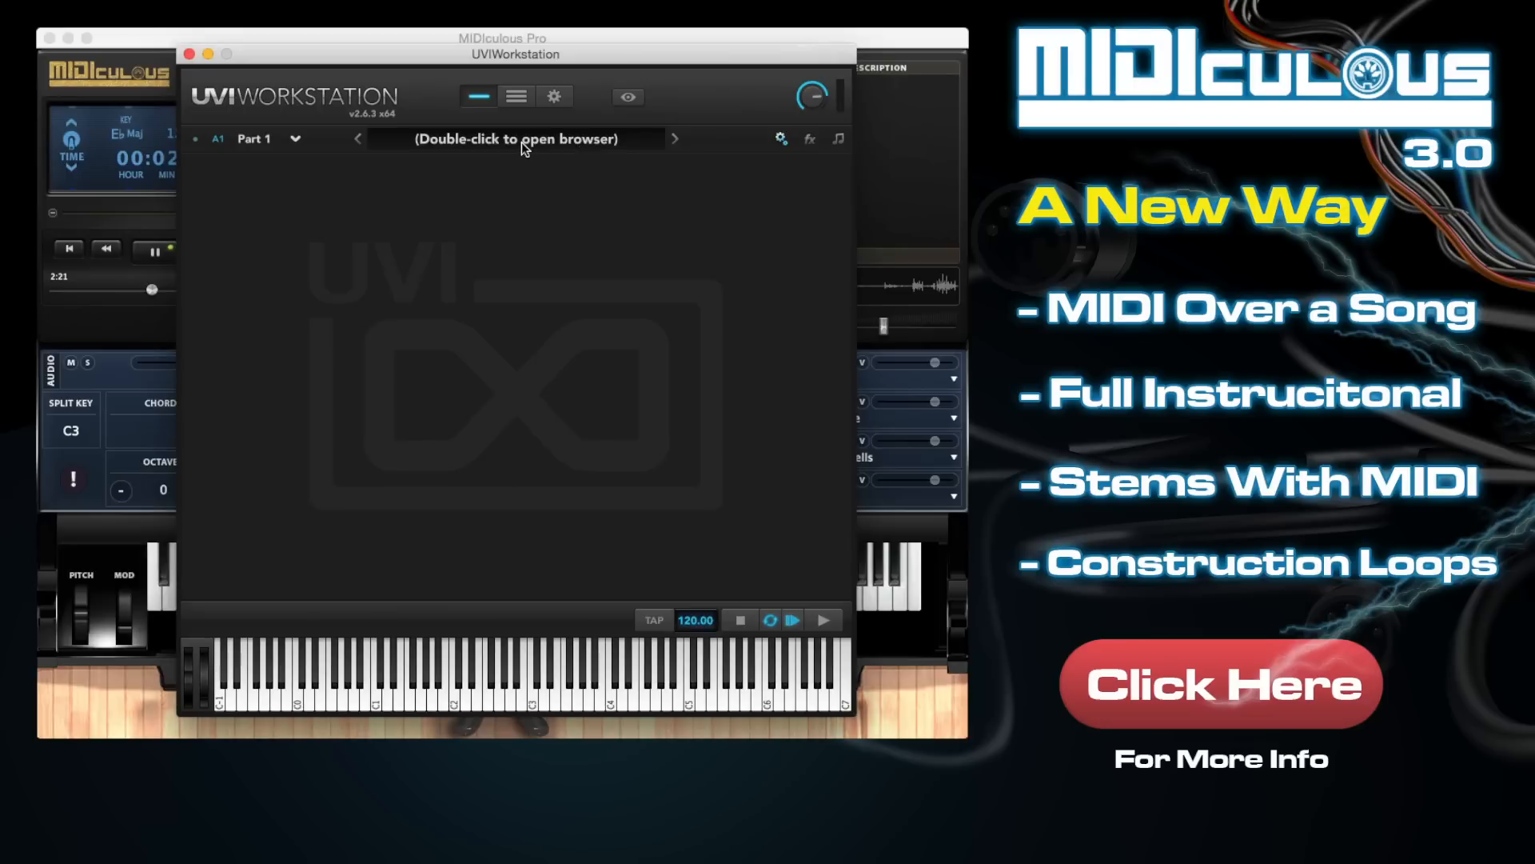
Open the UVI Workstation sound browser, scroll the Soundbanks list and pick a soundbank.
{"action": "double_click", "coordinate": [516, 138]}
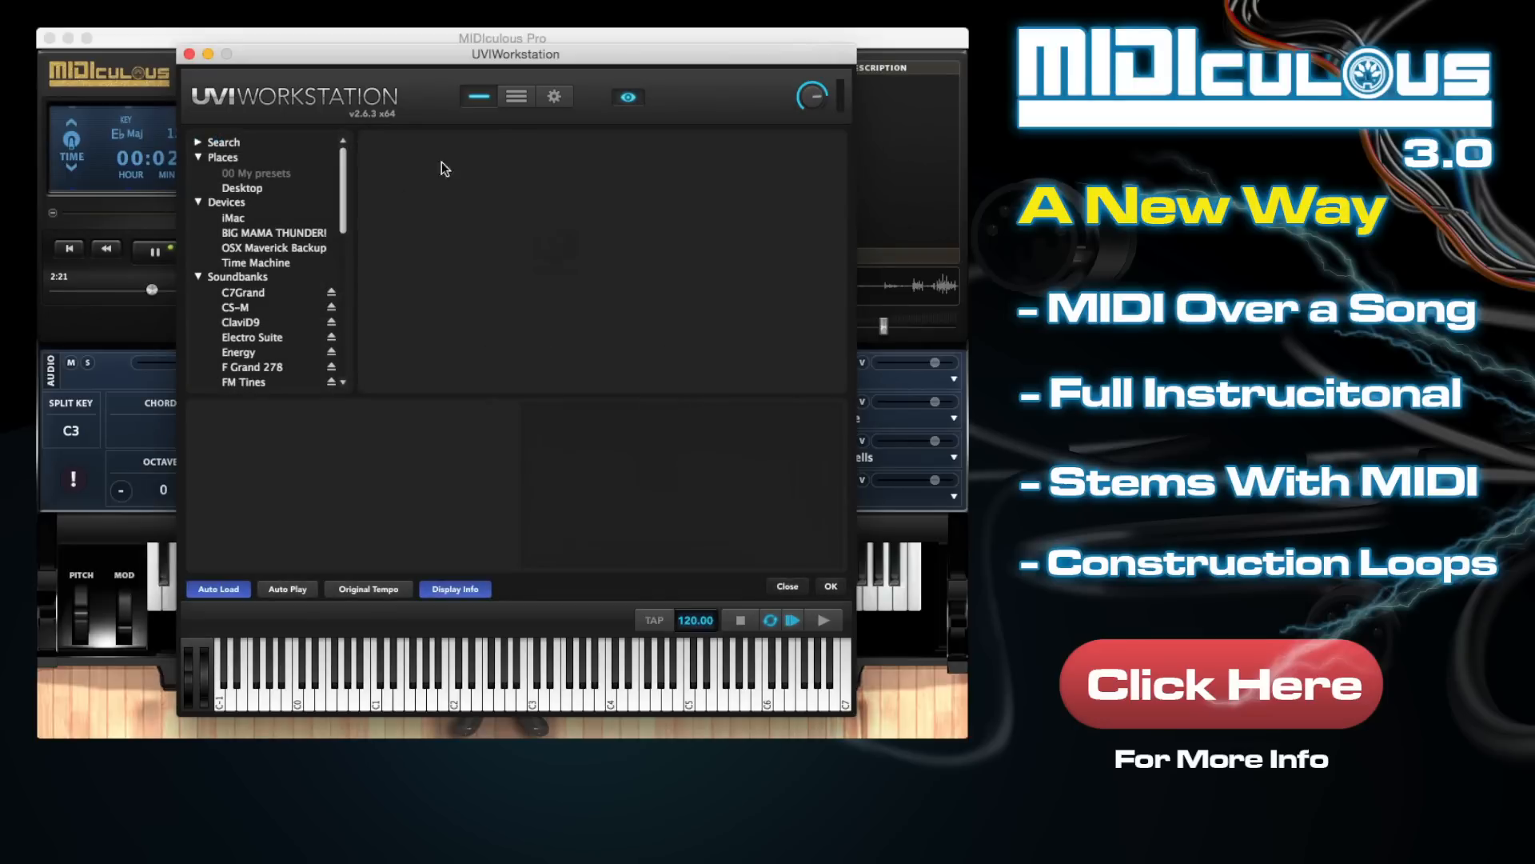
{"action": "scroll", "scroll_direction": "down", "scroll_amount": 3}
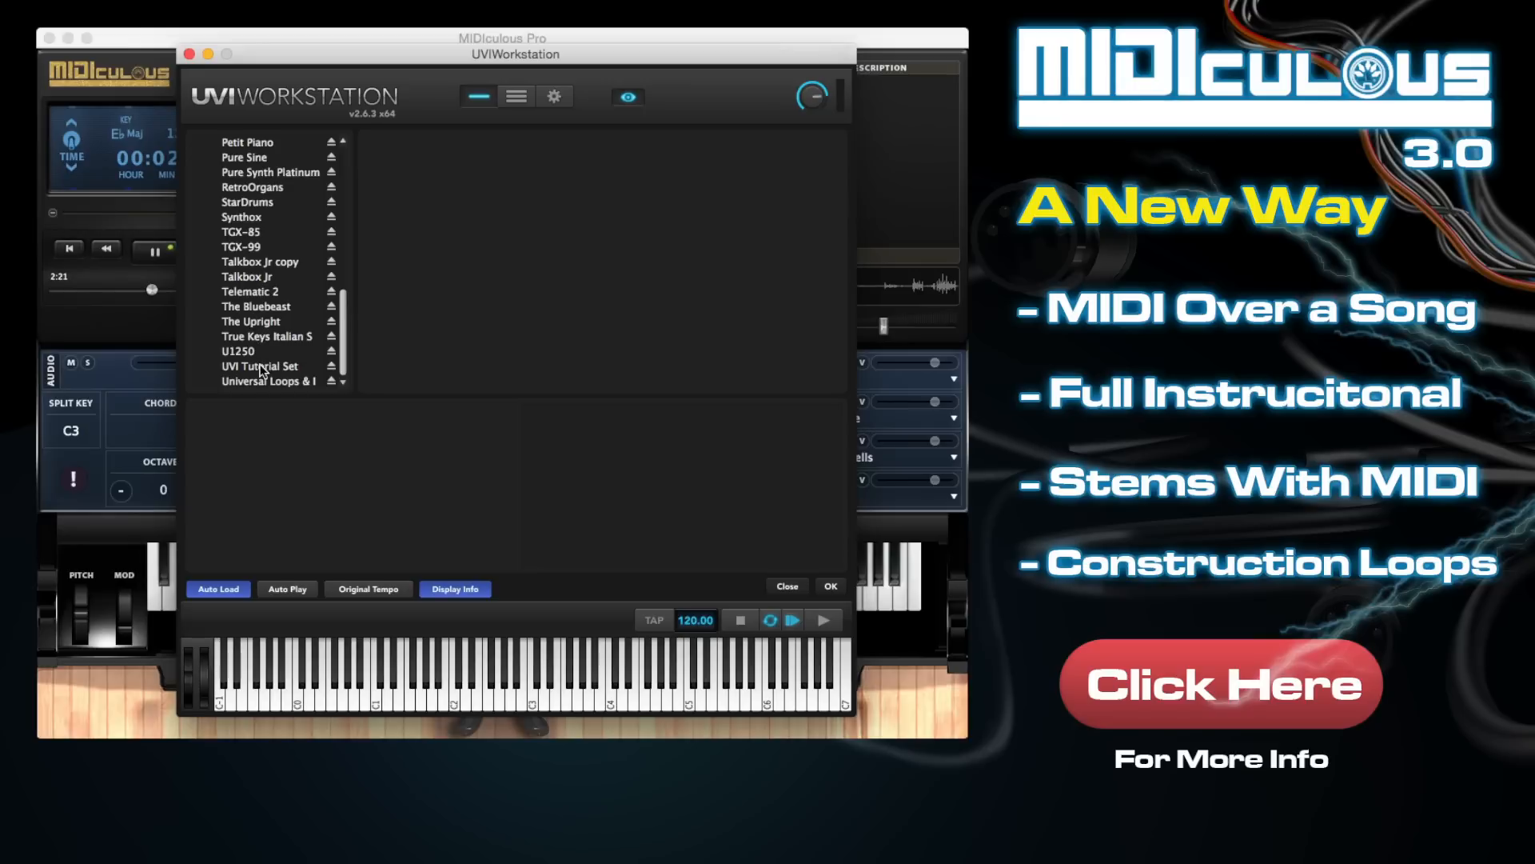
{"action": "mouse_move", "coordinate": [280, 345]}
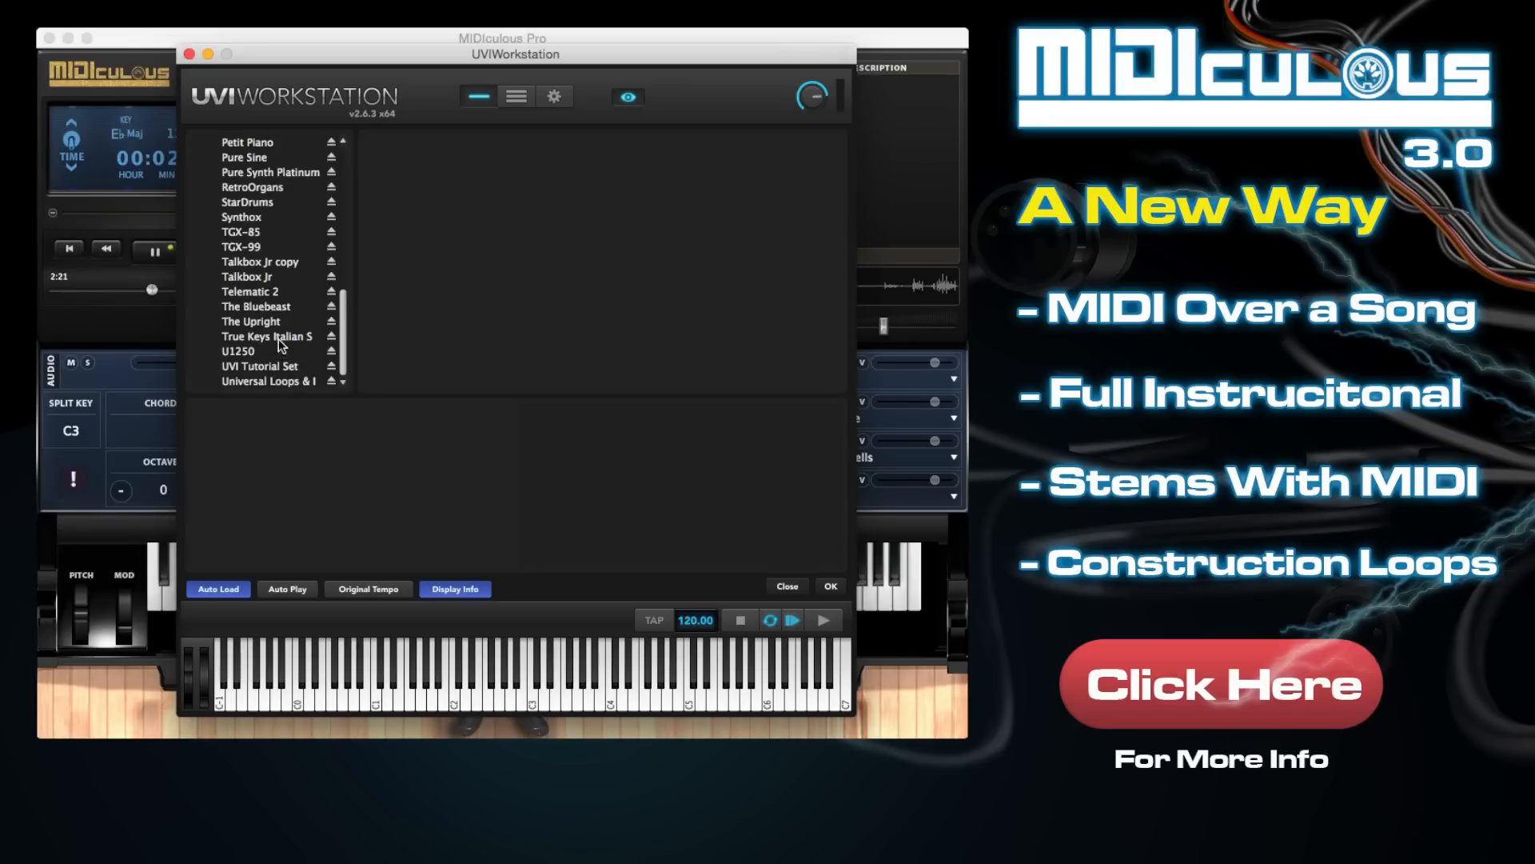
{"action": "left_click", "coordinate": [266, 336]}
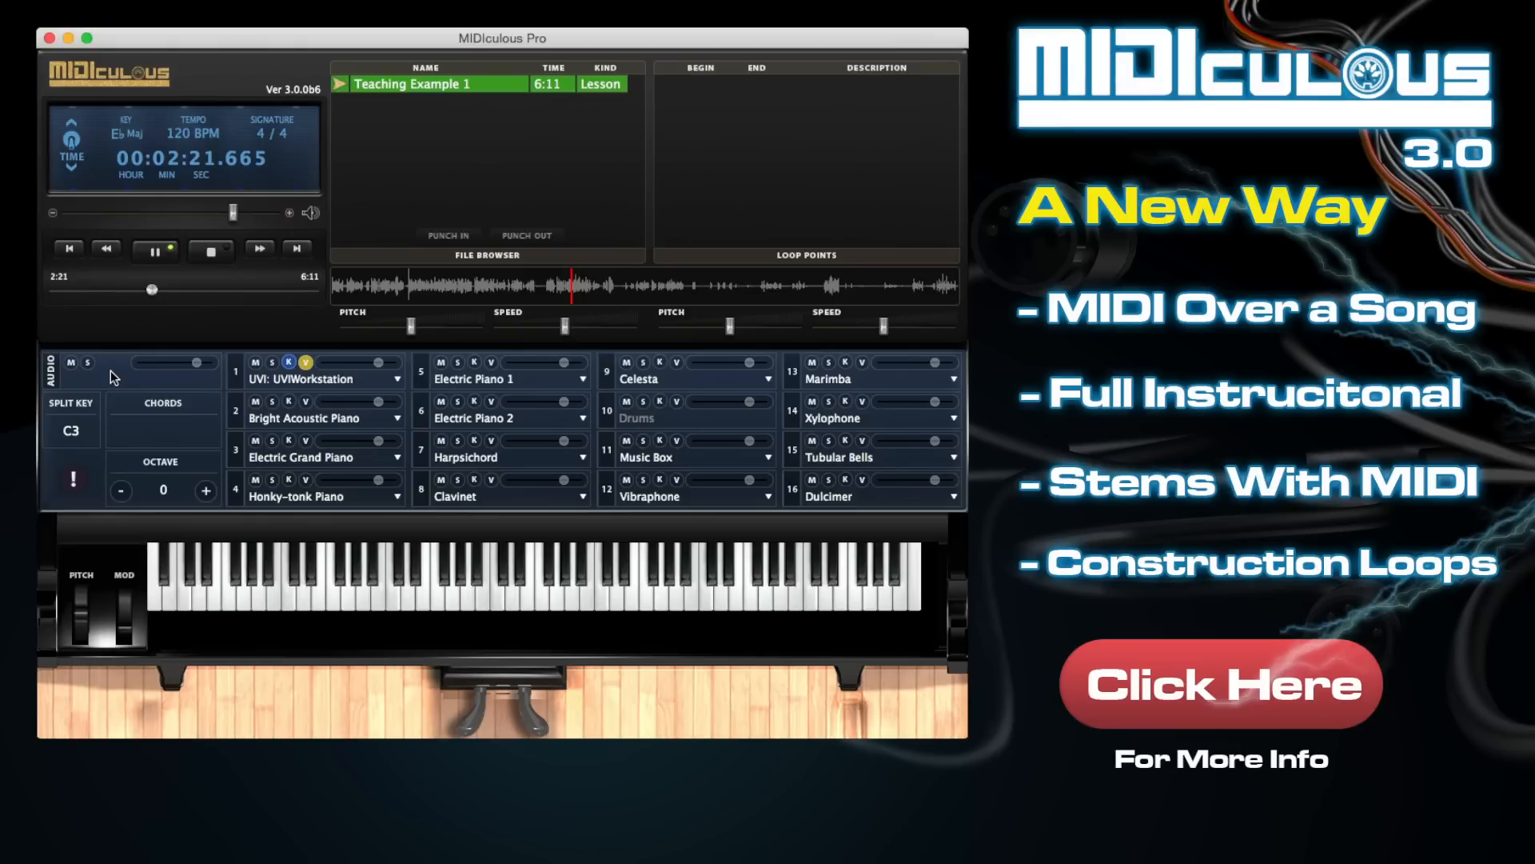
{"action": "mouse_move", "coordinate": [287, 379]}
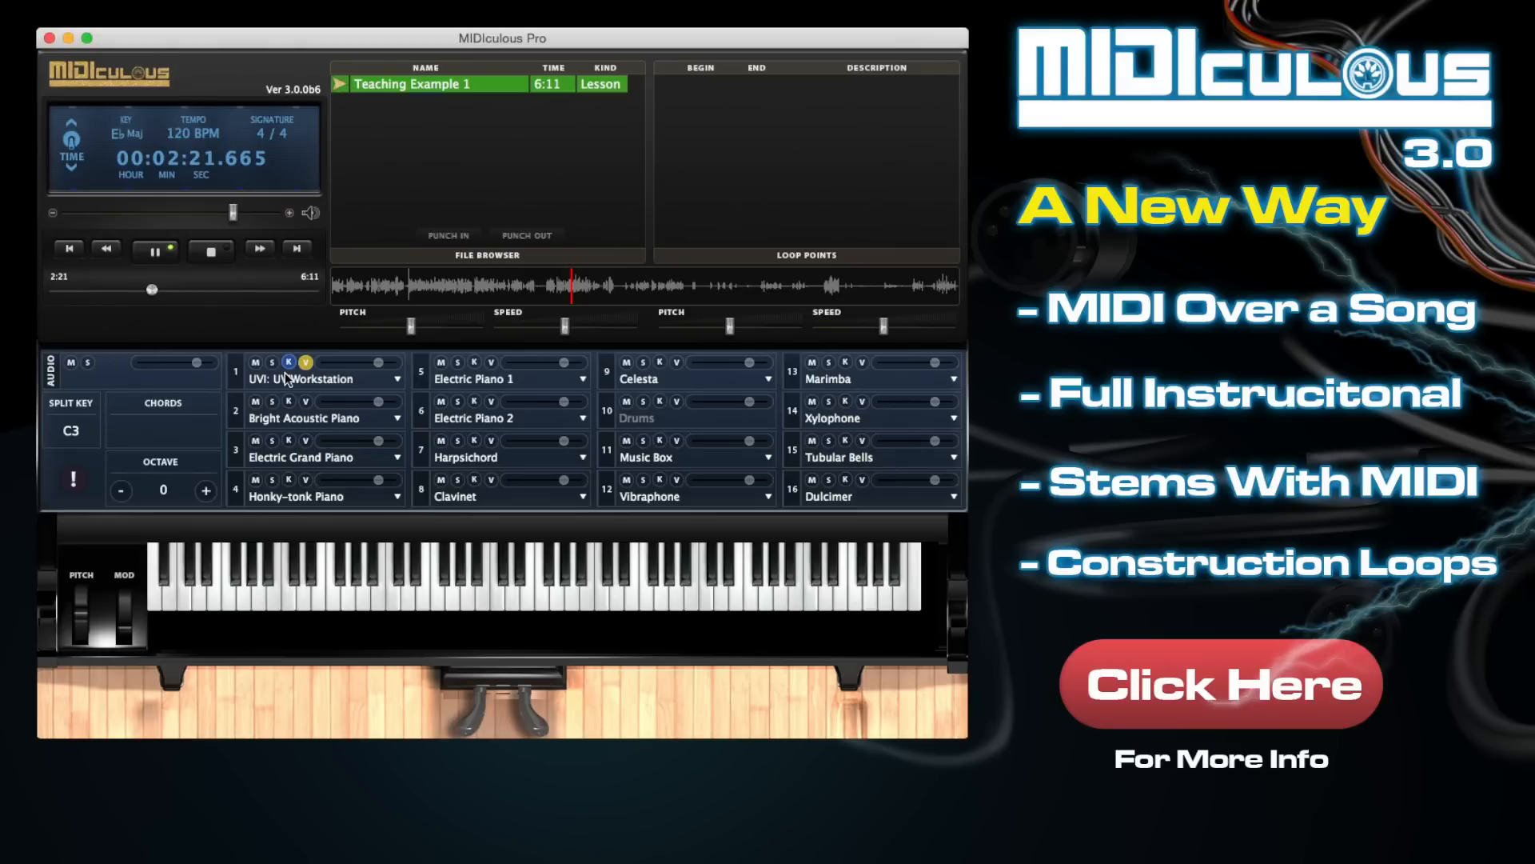
{"action": "mouse_move", "coordinate": [328, 305]}
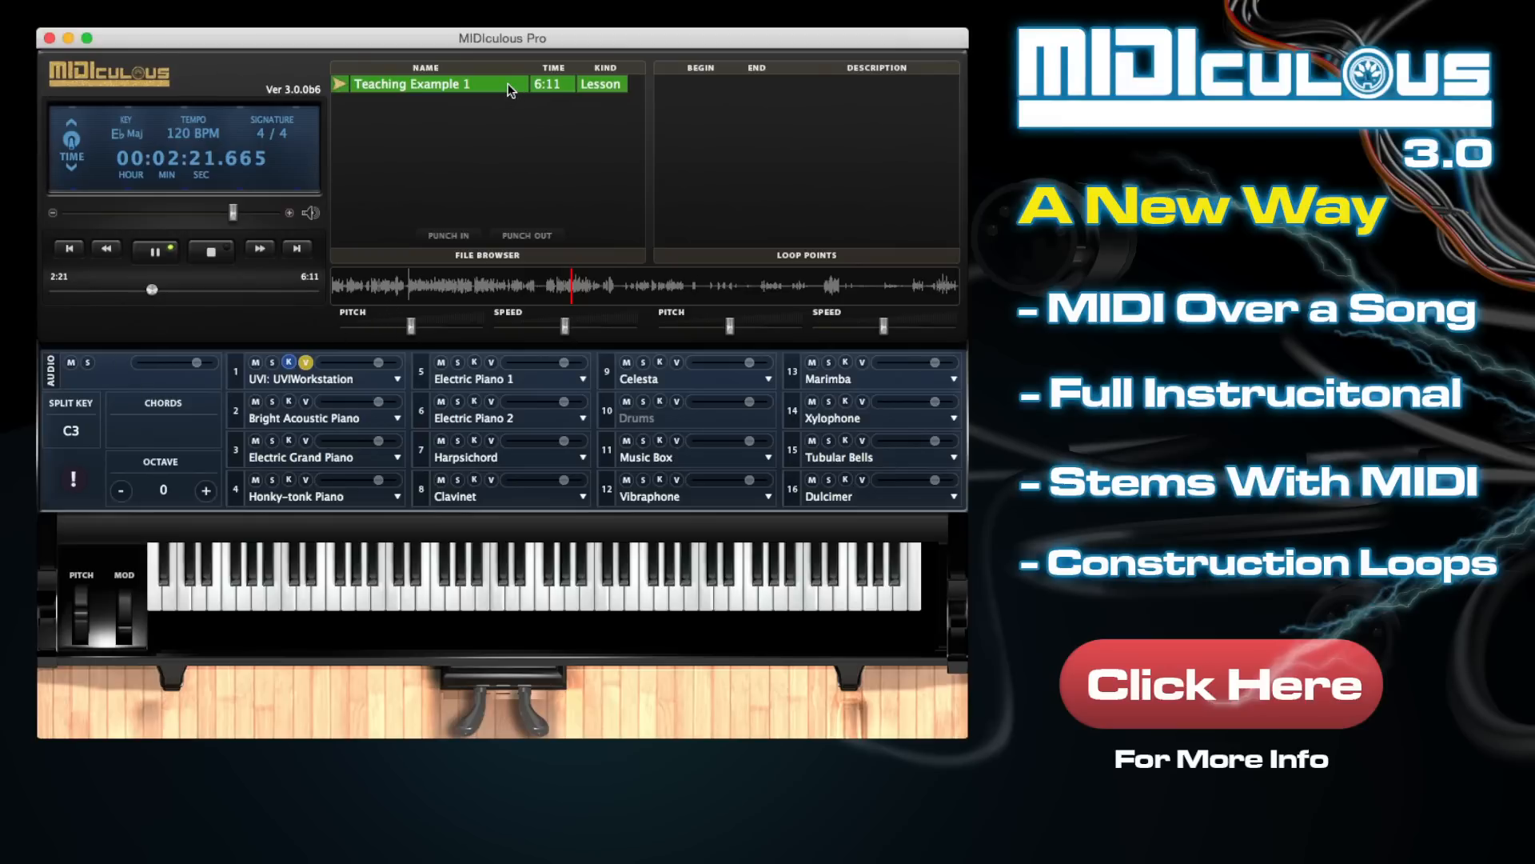
Load Teaching Example 2 (15:09, A♭ major) from the file browser.
{"action": "left_click", "coordinate": [210, 249]}
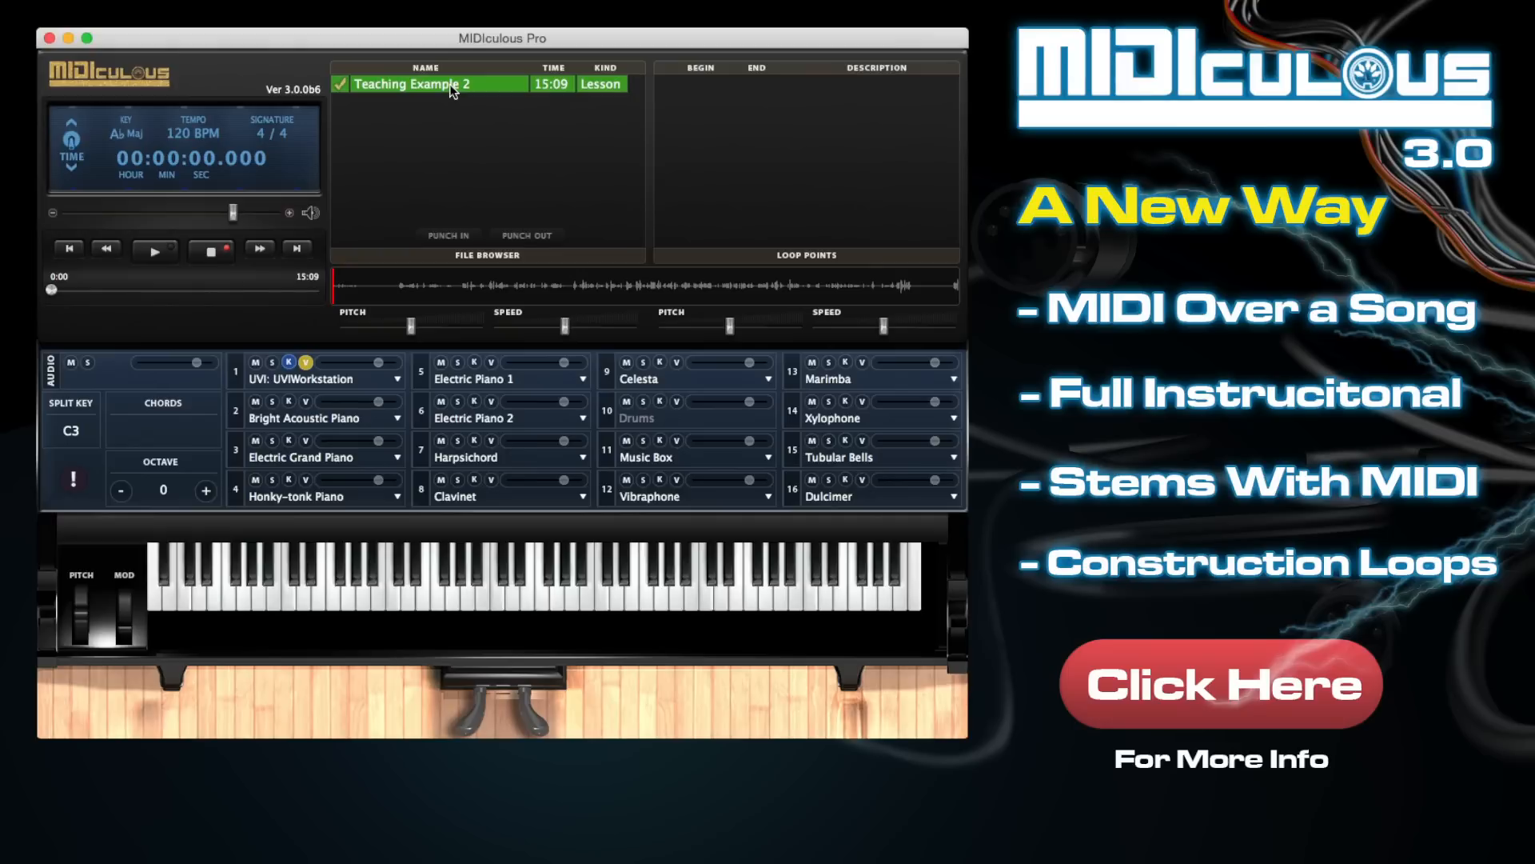
Play Teaching Example 2 and skip ahead in the waveform to about 4:50.
{"action": "left_click", "coordinate": [152, 248]}
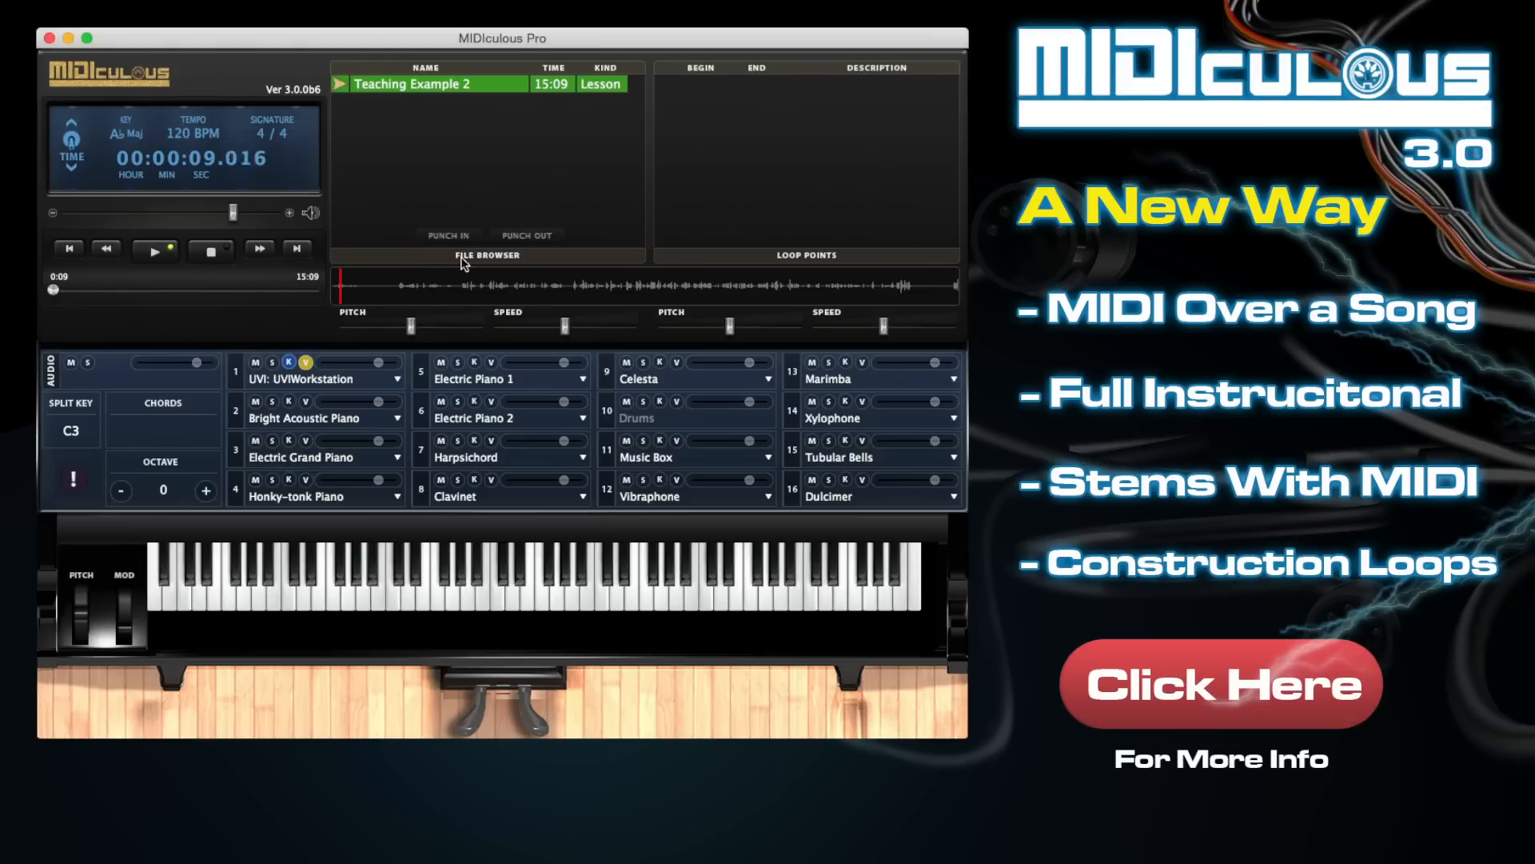
{"action": "left_click", "coordinate": [517, 285]}
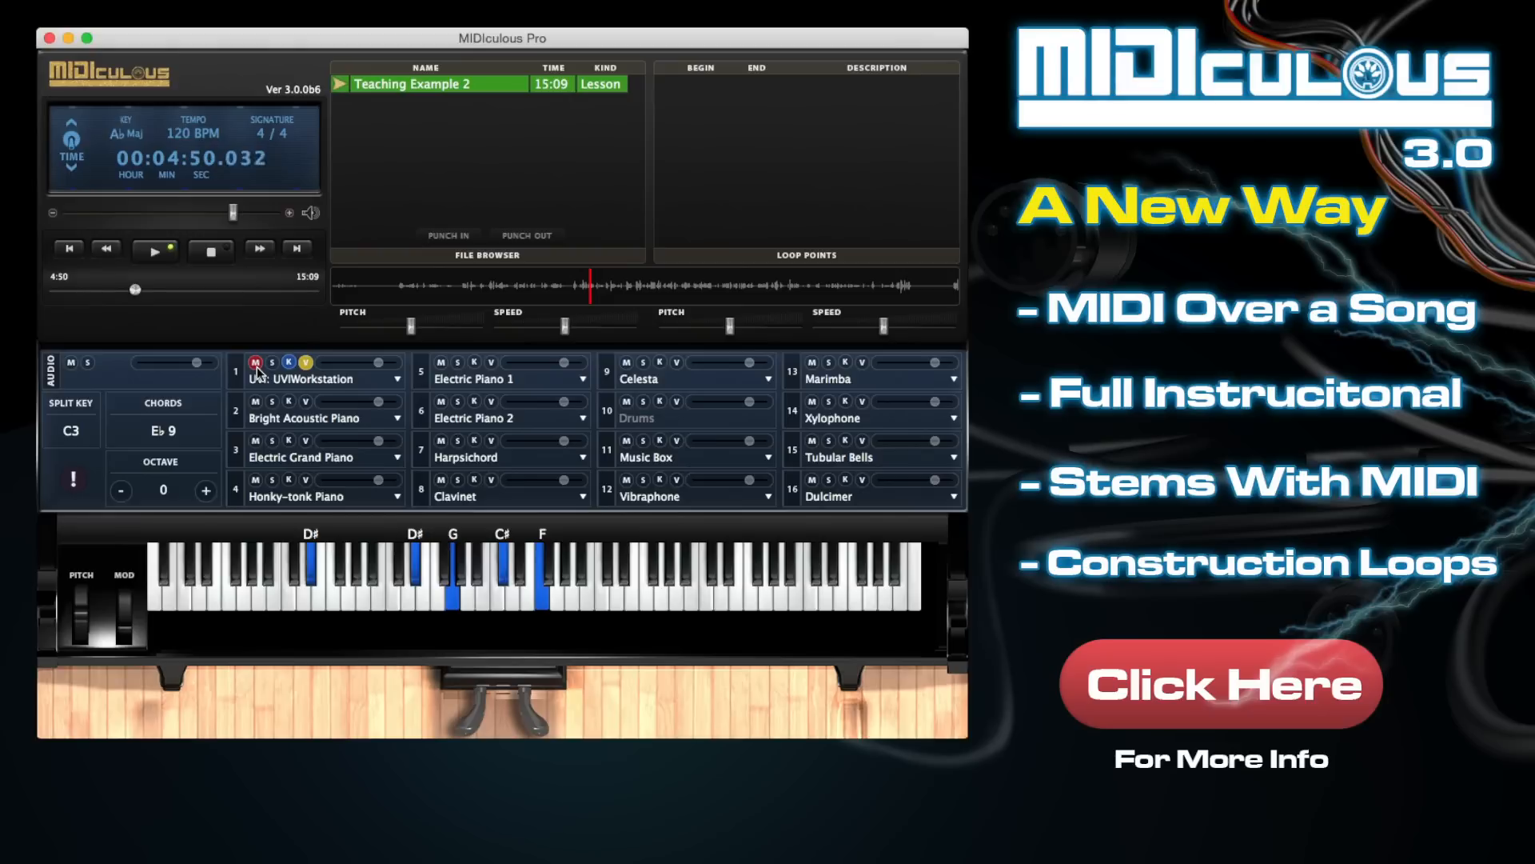
Play the MIDI over Songs lesson through to about 1:18 of 4:57.
{"action": "left_click", "coordinate": [152, 248]}
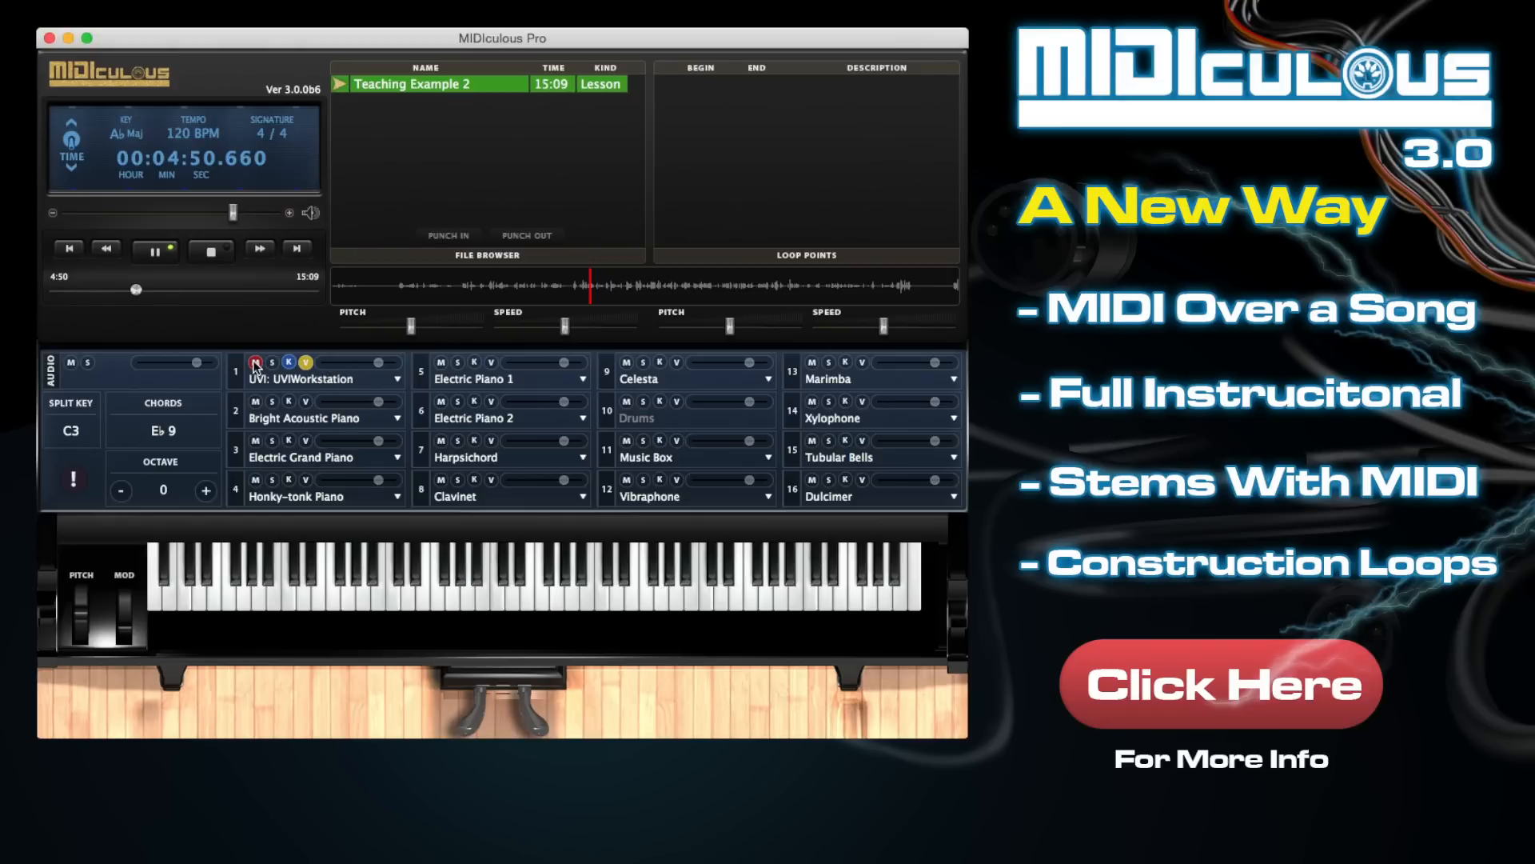
{"action": "left_click", "coordinate": [153, 248]}
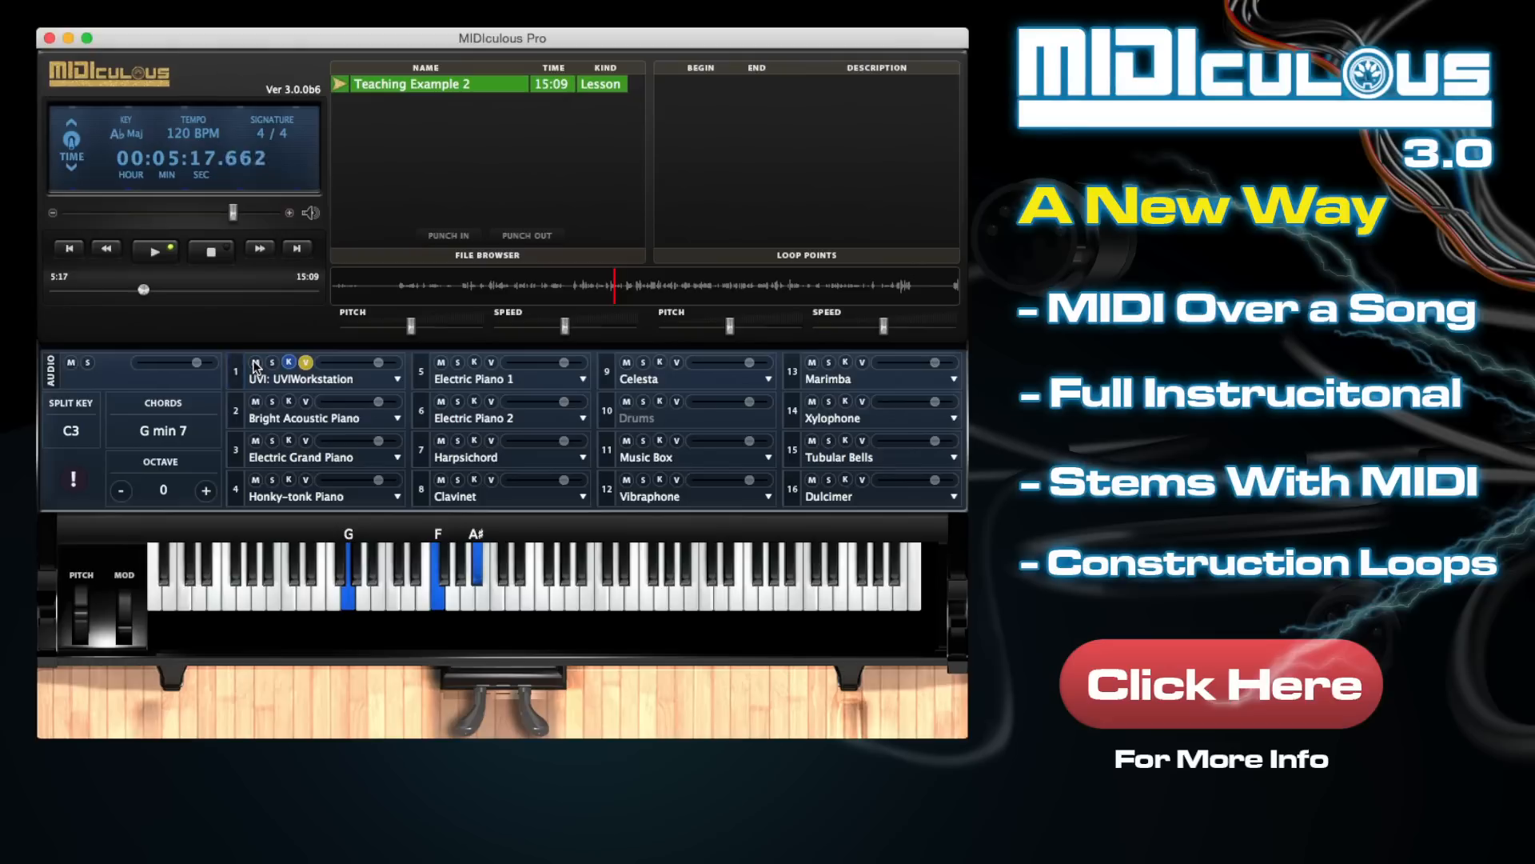
{"action": "left_click", "coordinate": [154, 251]}
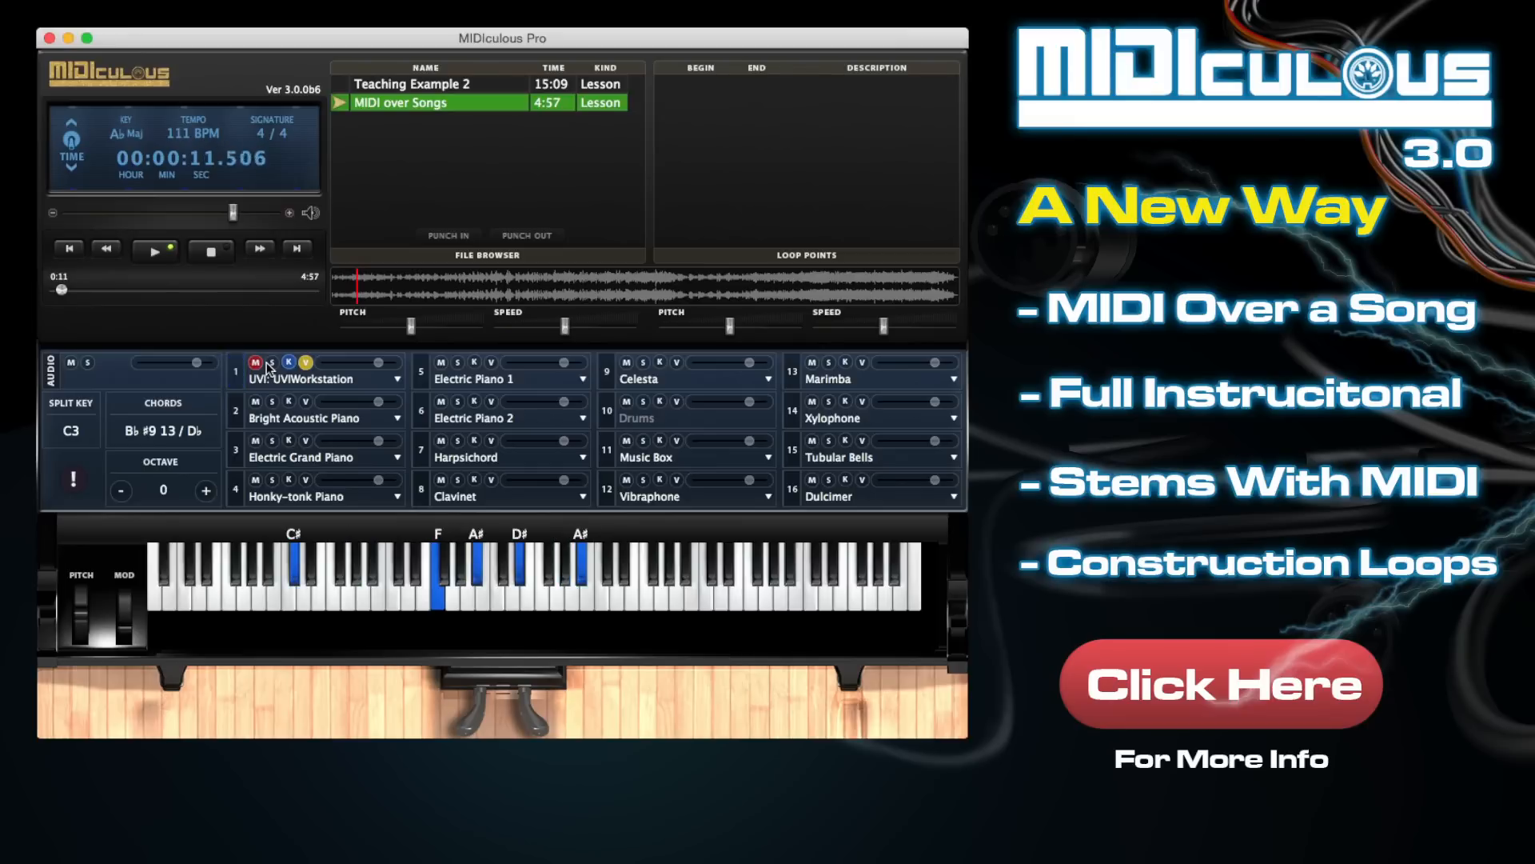
{"action": "left_click", "coordinate": [153, 249]}
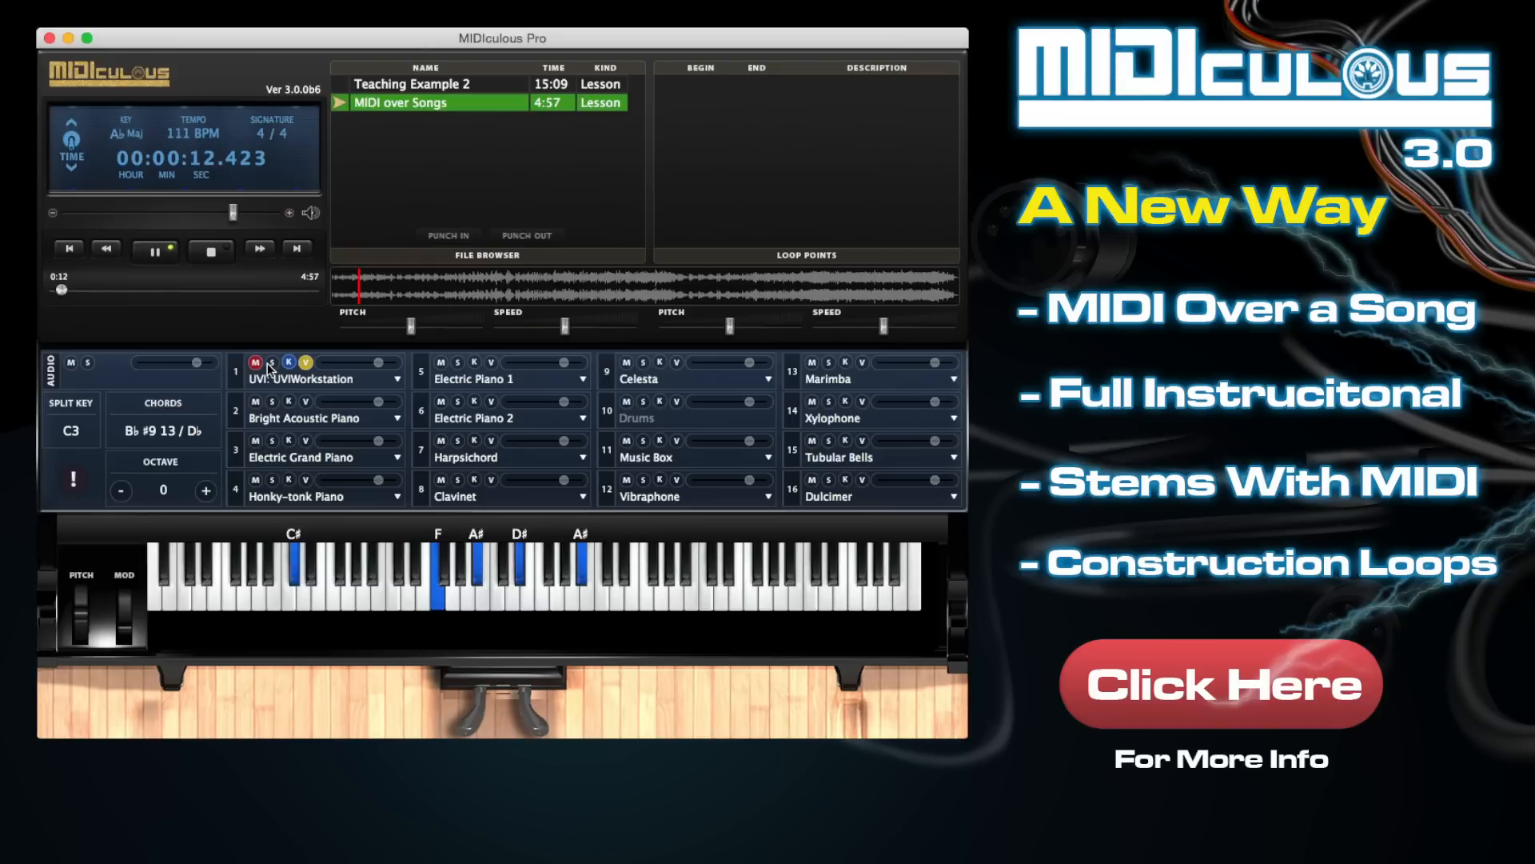
{"action": "mouse_move", "coordinate": [262, 372]}
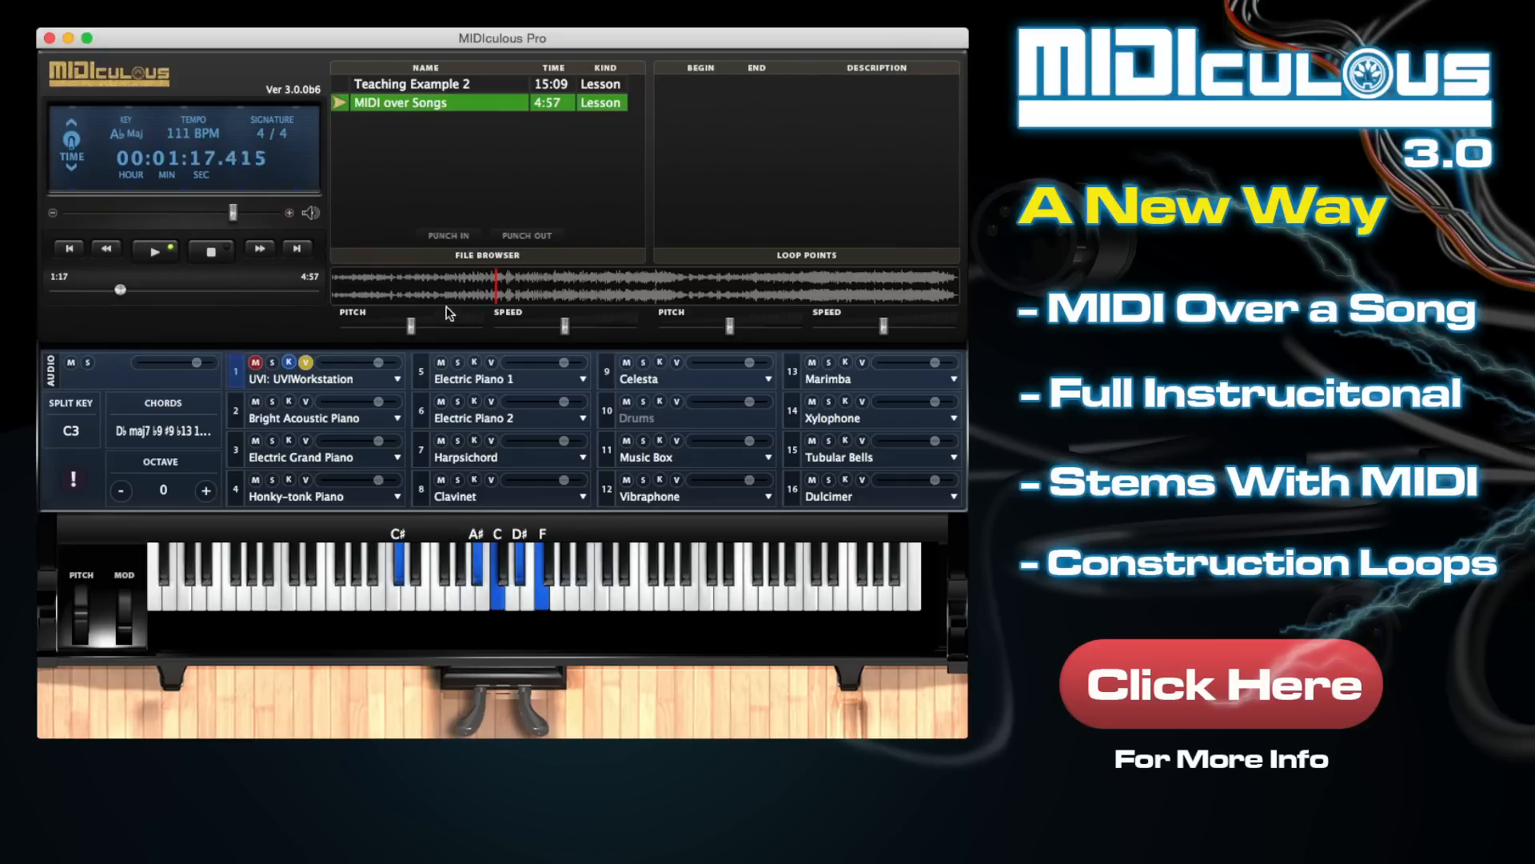
{"action": "left_click", "coordinate": [153, 248]}
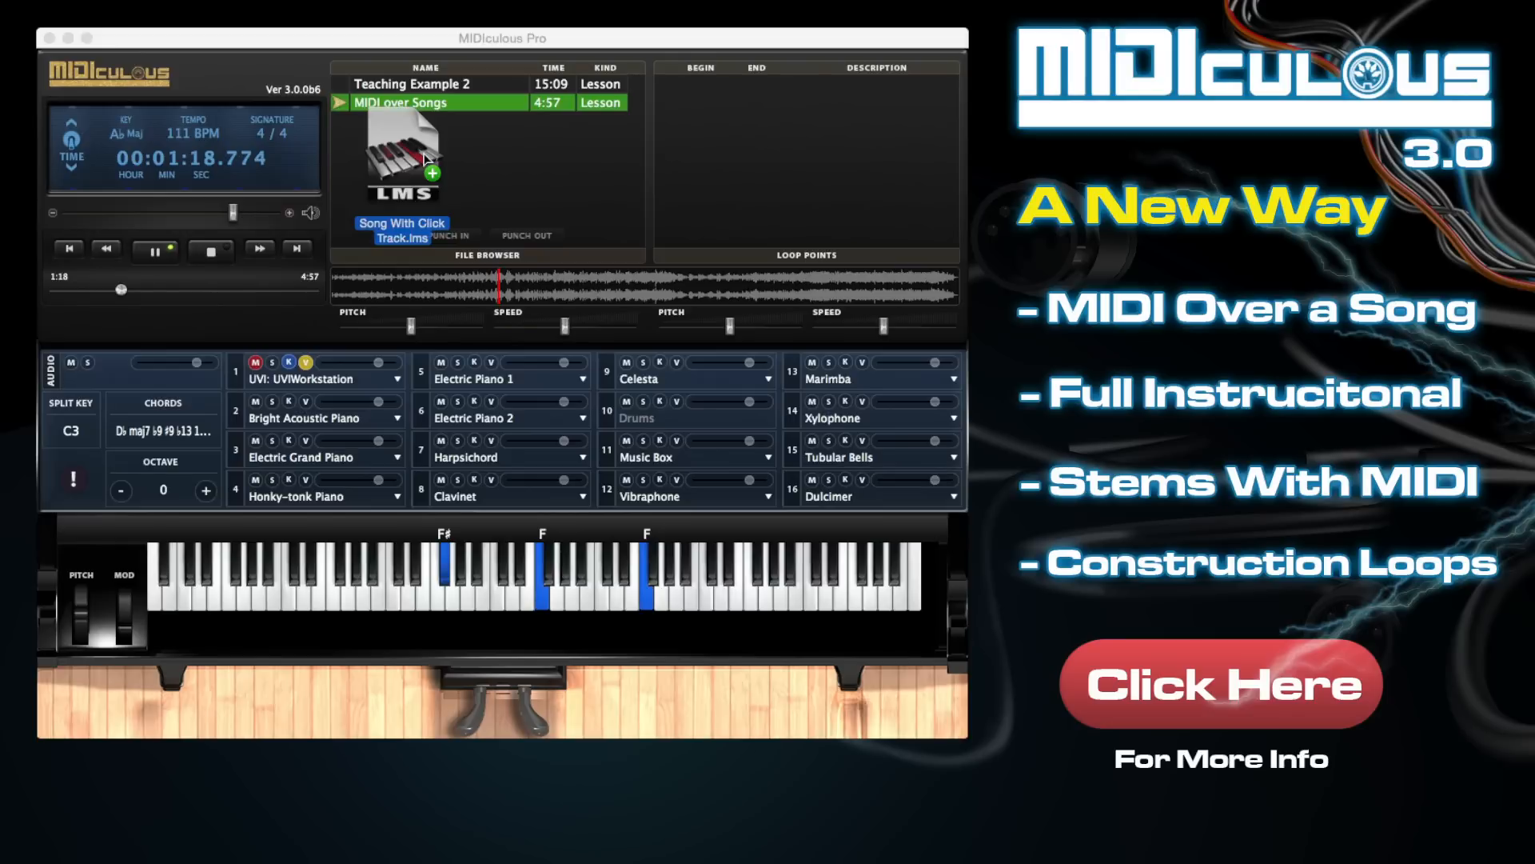
Add and load Song With Click Track, slow it to 60 BPM, and pause at 0:52.
{"action": "left_click", "coordinate": [422, 121]}
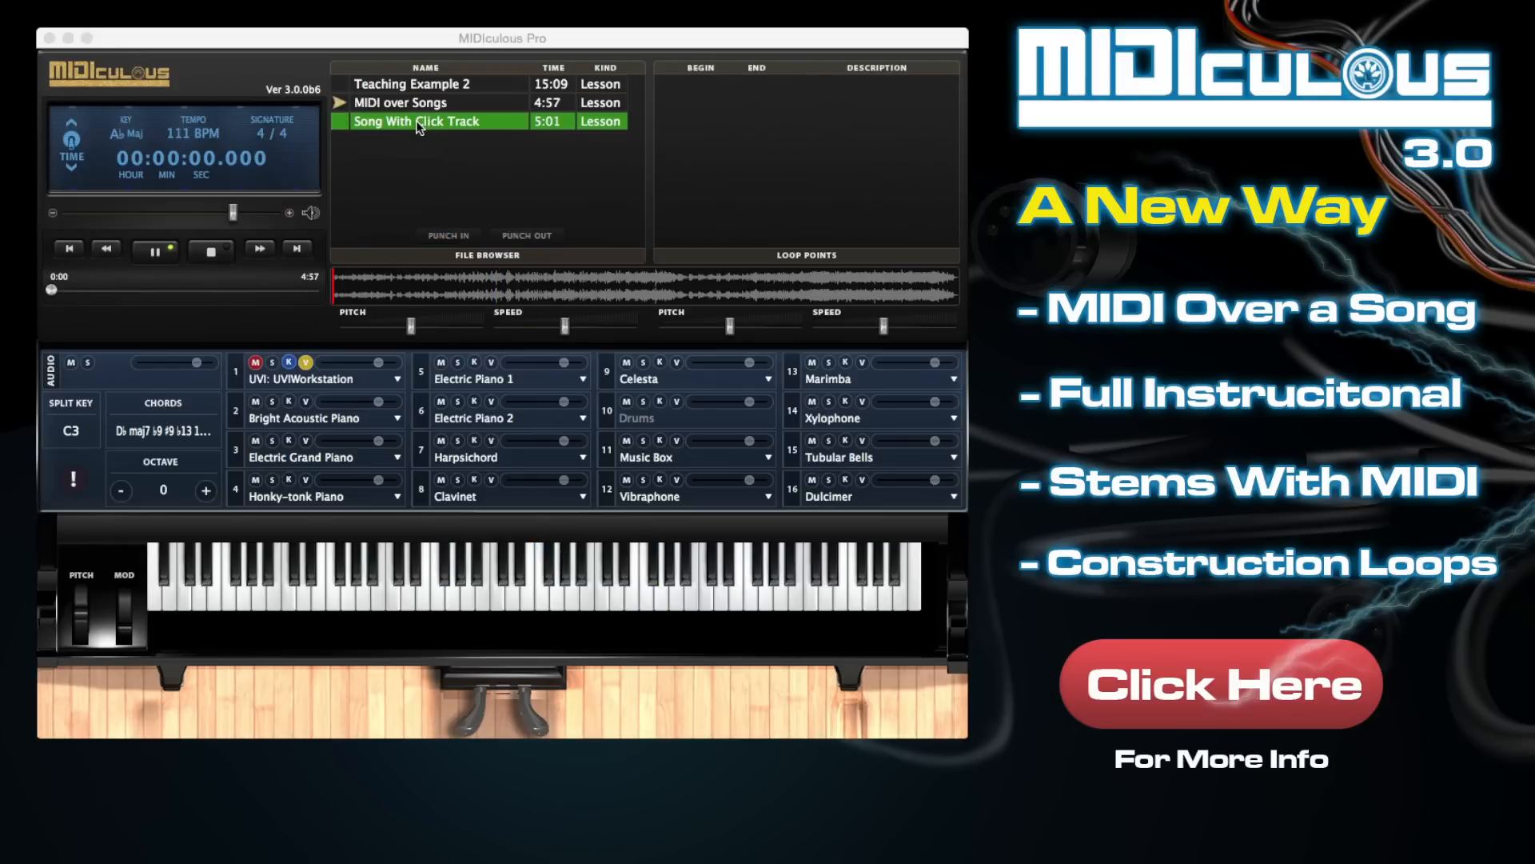
{"action": "left_click", "coordinate": [153, 248]}
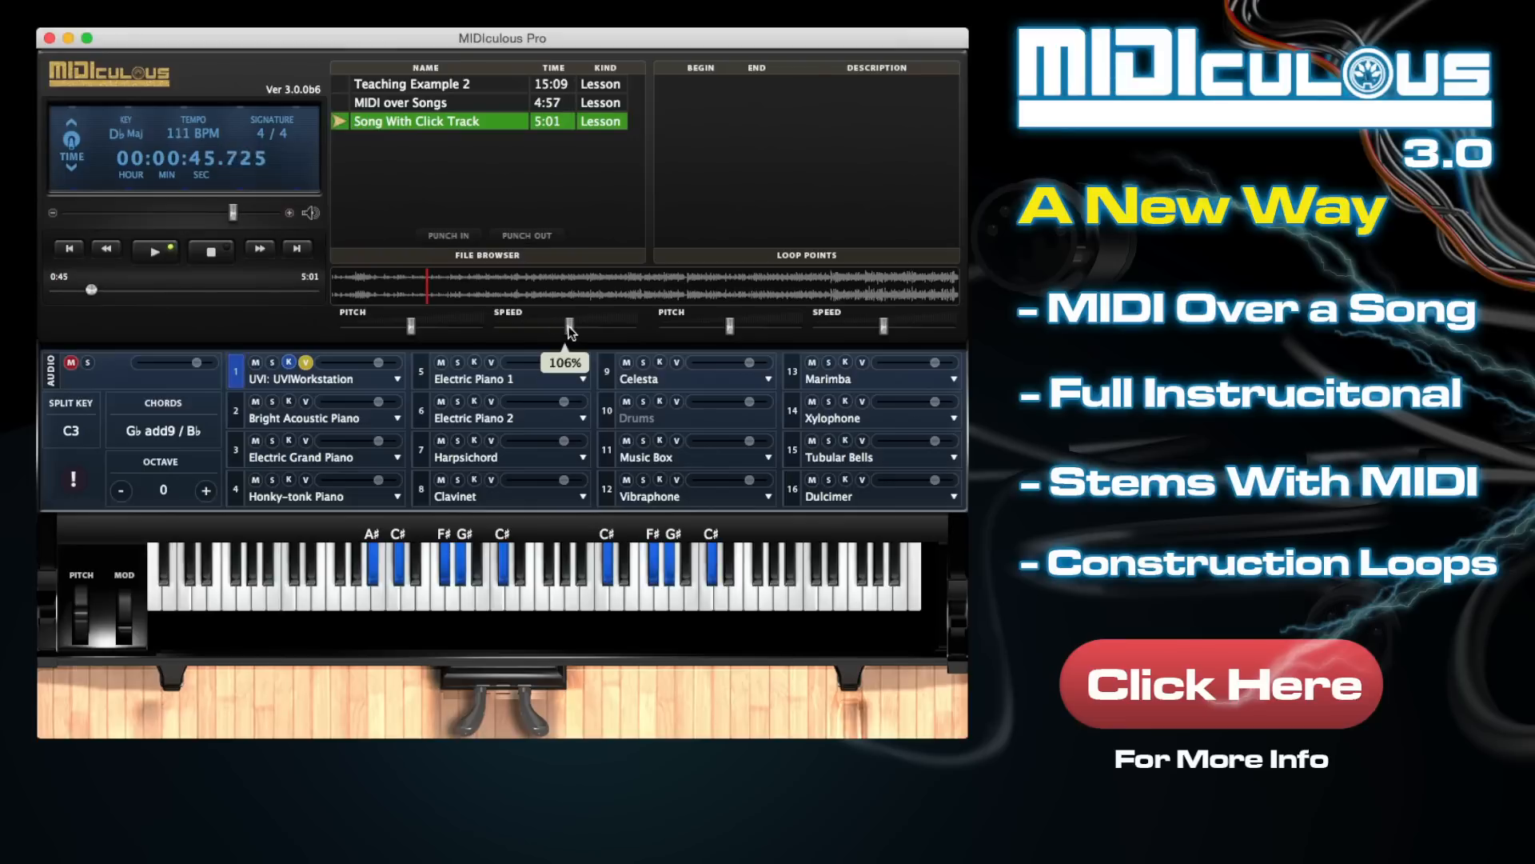
{"action": "left_click_drag", "start_coordinate": [566, 324], "coordinate": [535, 324]}
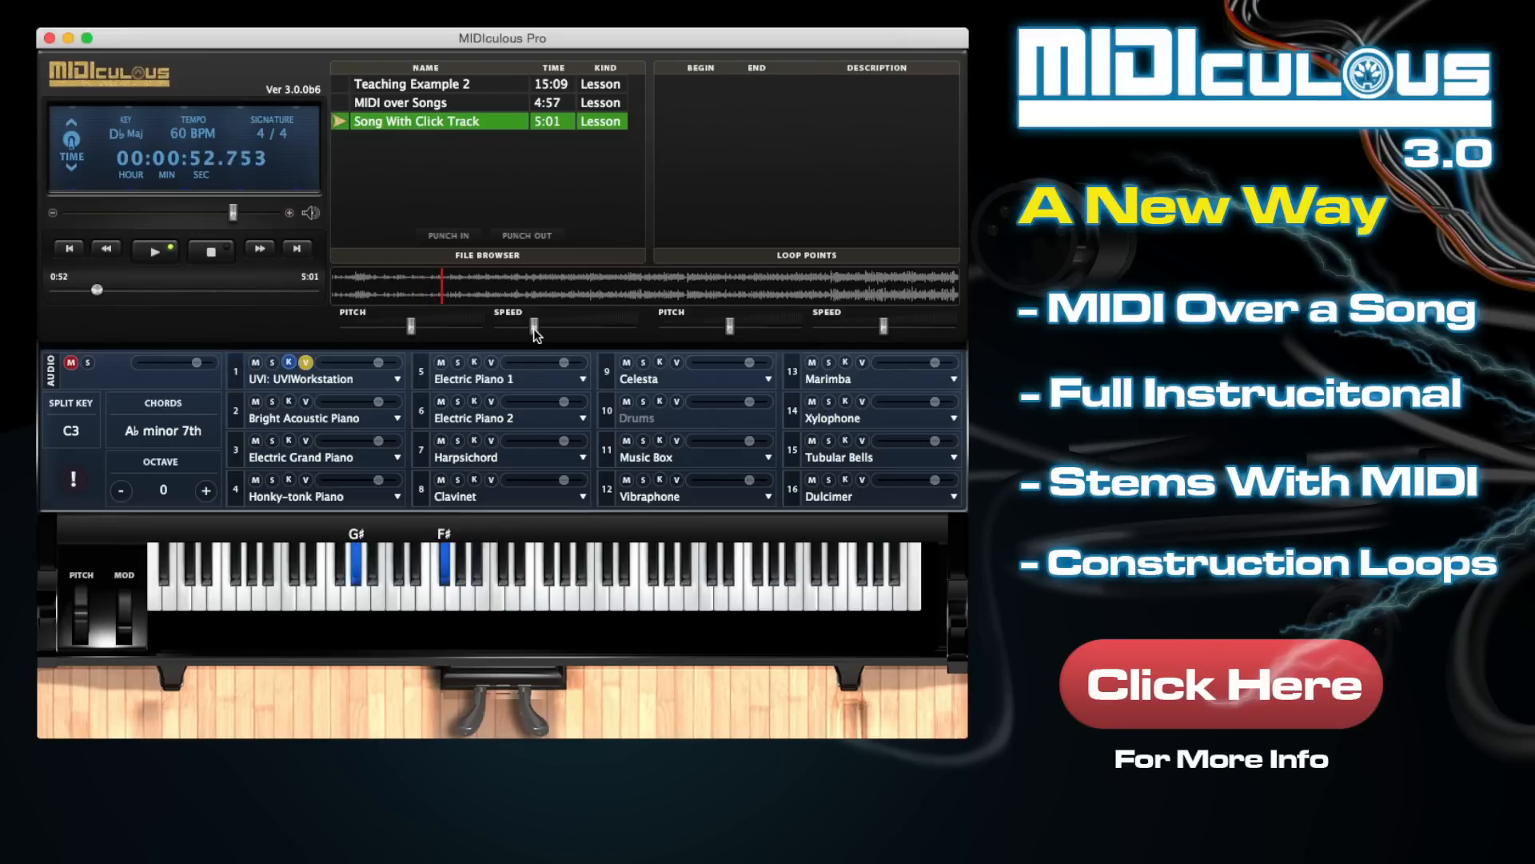
{"action": "left_click", "coordinate": [154, 249]}
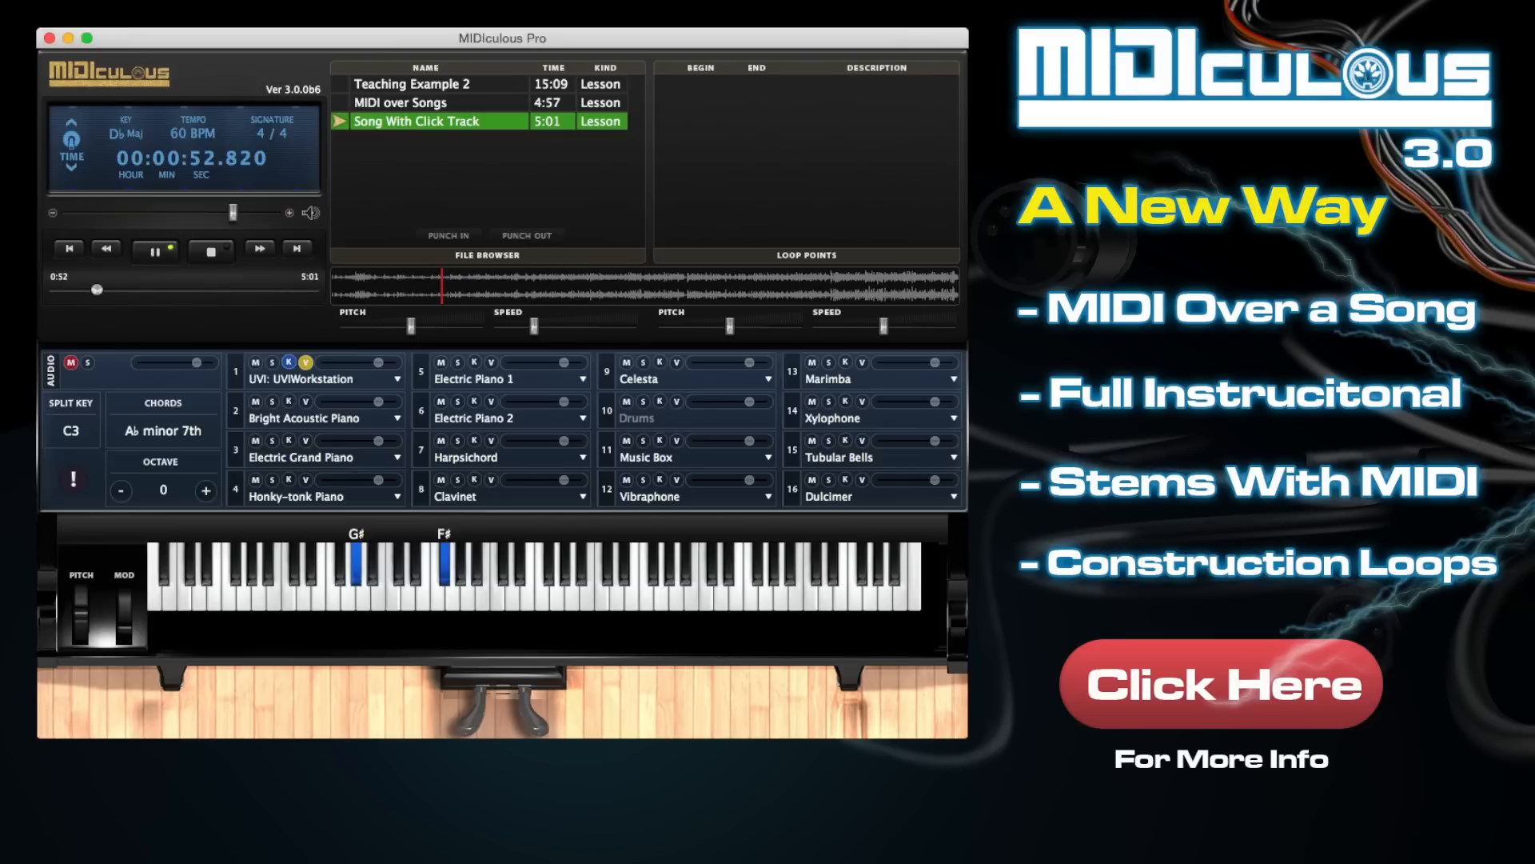
Add Song With Click 2 to the File Browser and load it for playback.
{"action": "left_click", "coordinate": [422, 139]}
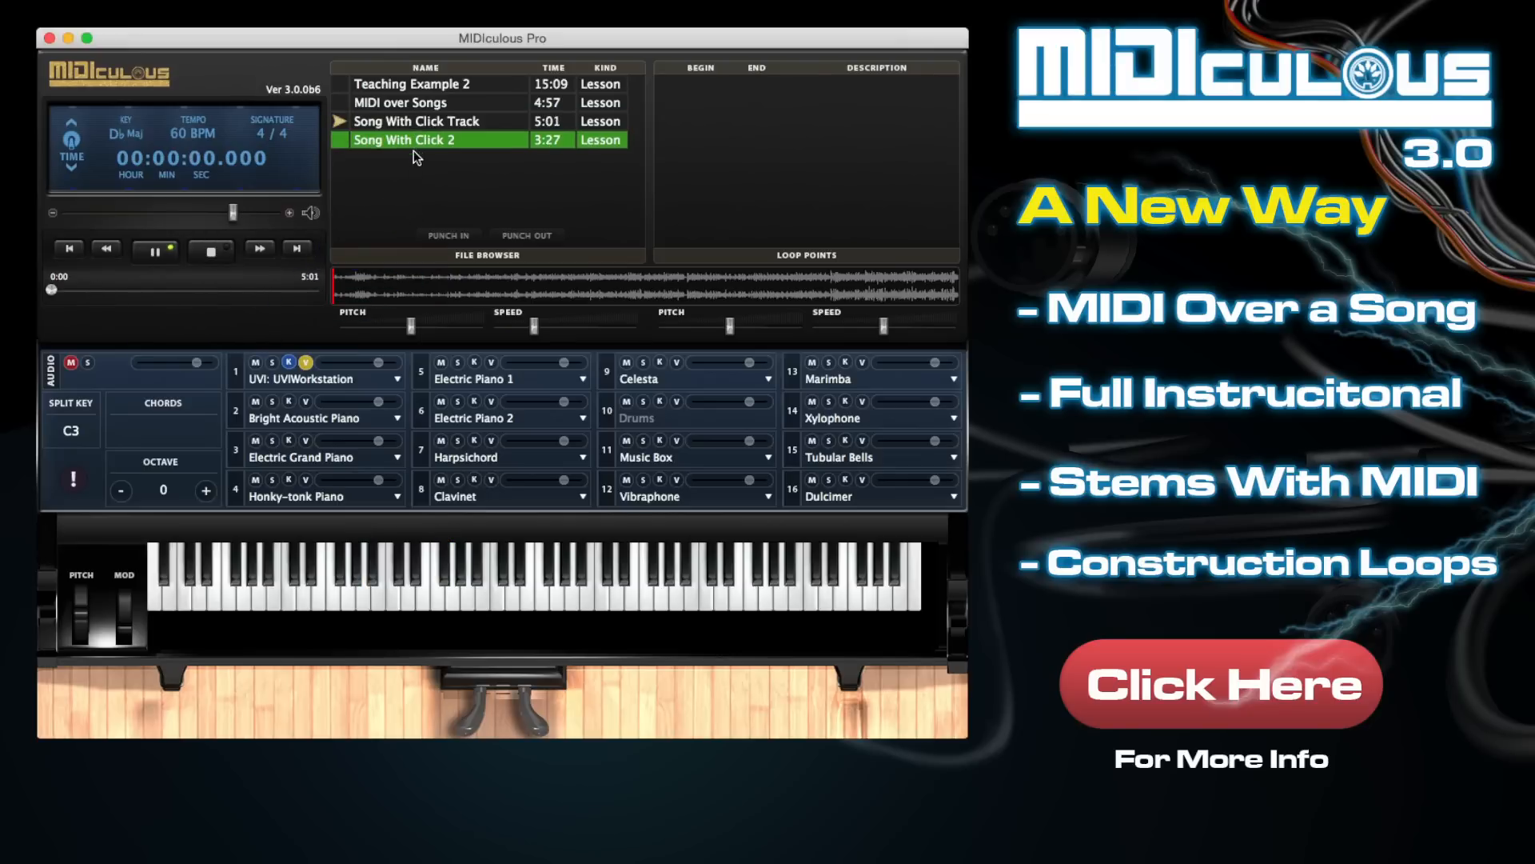
{"action": "left_click", "coordinate": [152, 248]}
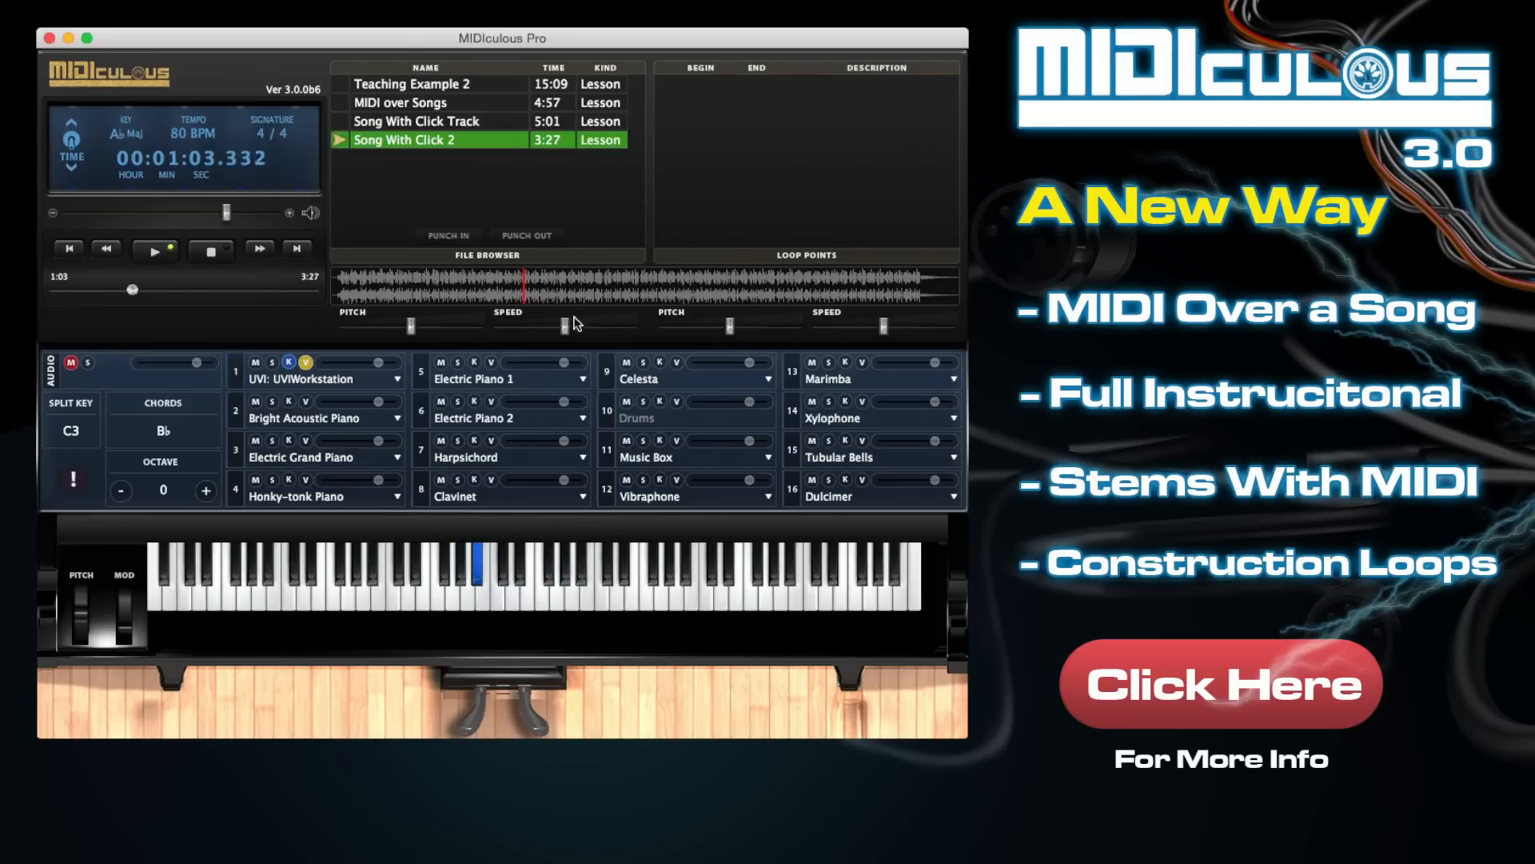
Drag Song With Click 2's speed down to 53 BPM and unmute the song audio.
{"action": "left_click_drag", "start_coordinate": [561, 323], "coordinate": [538, 323]}
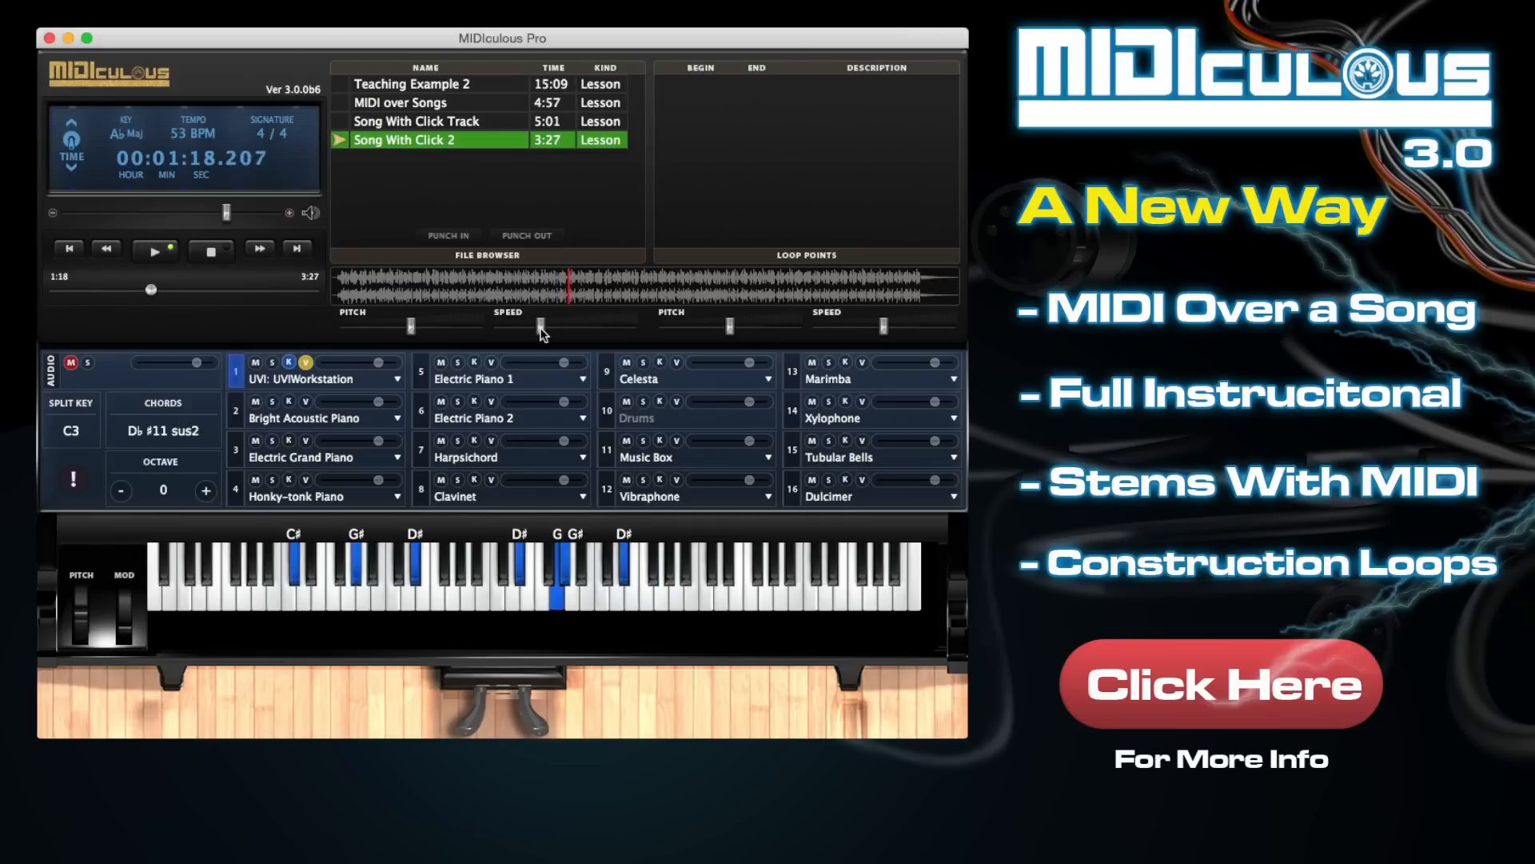
{"action": "left_click", "coordinate": [153, 248]}
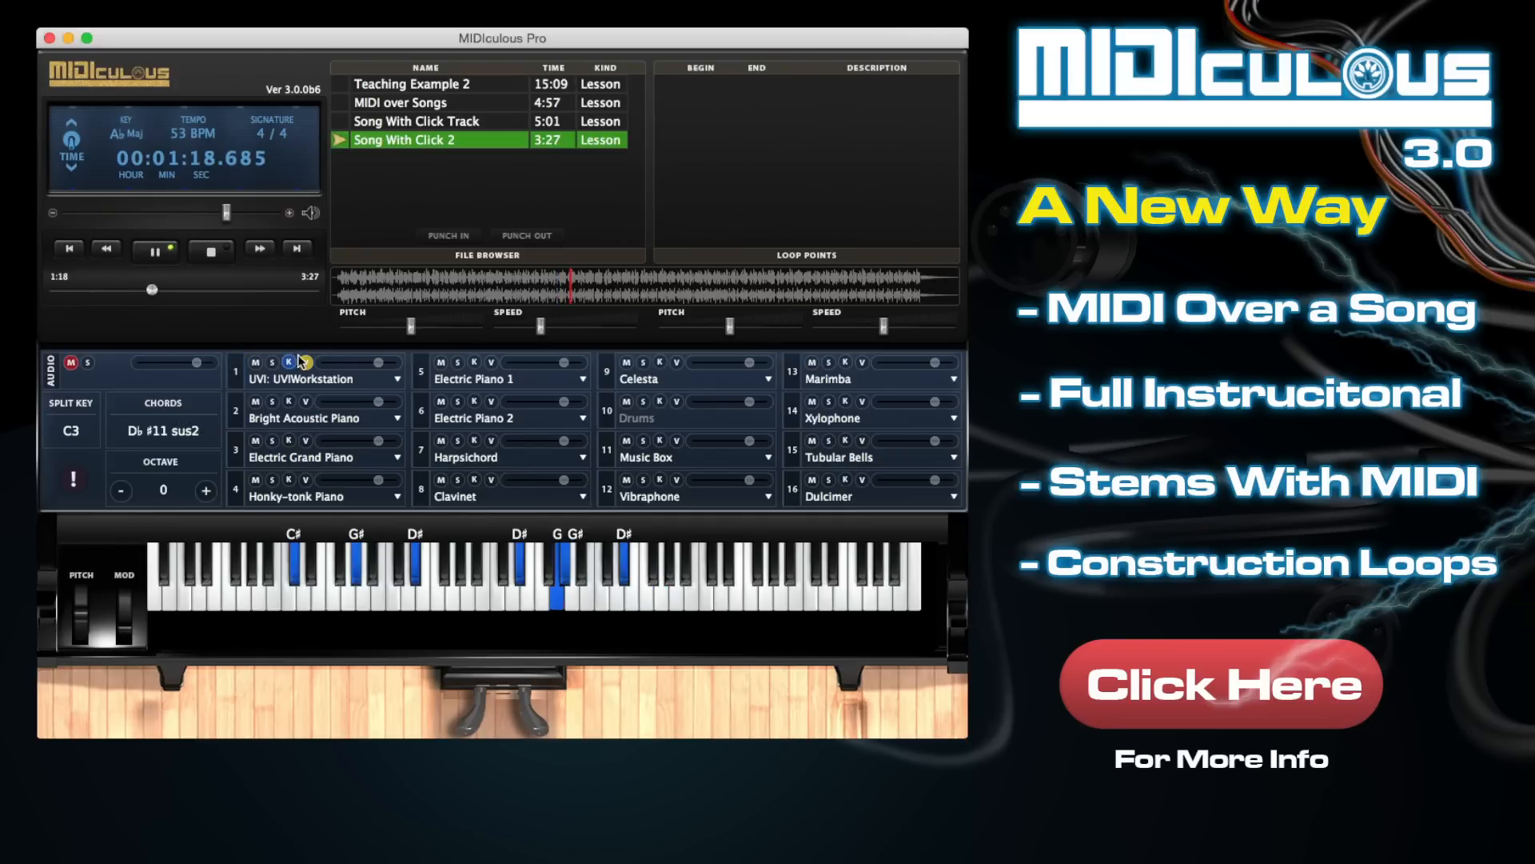
{"action": "left_click", "coordinate": [305, 362]}
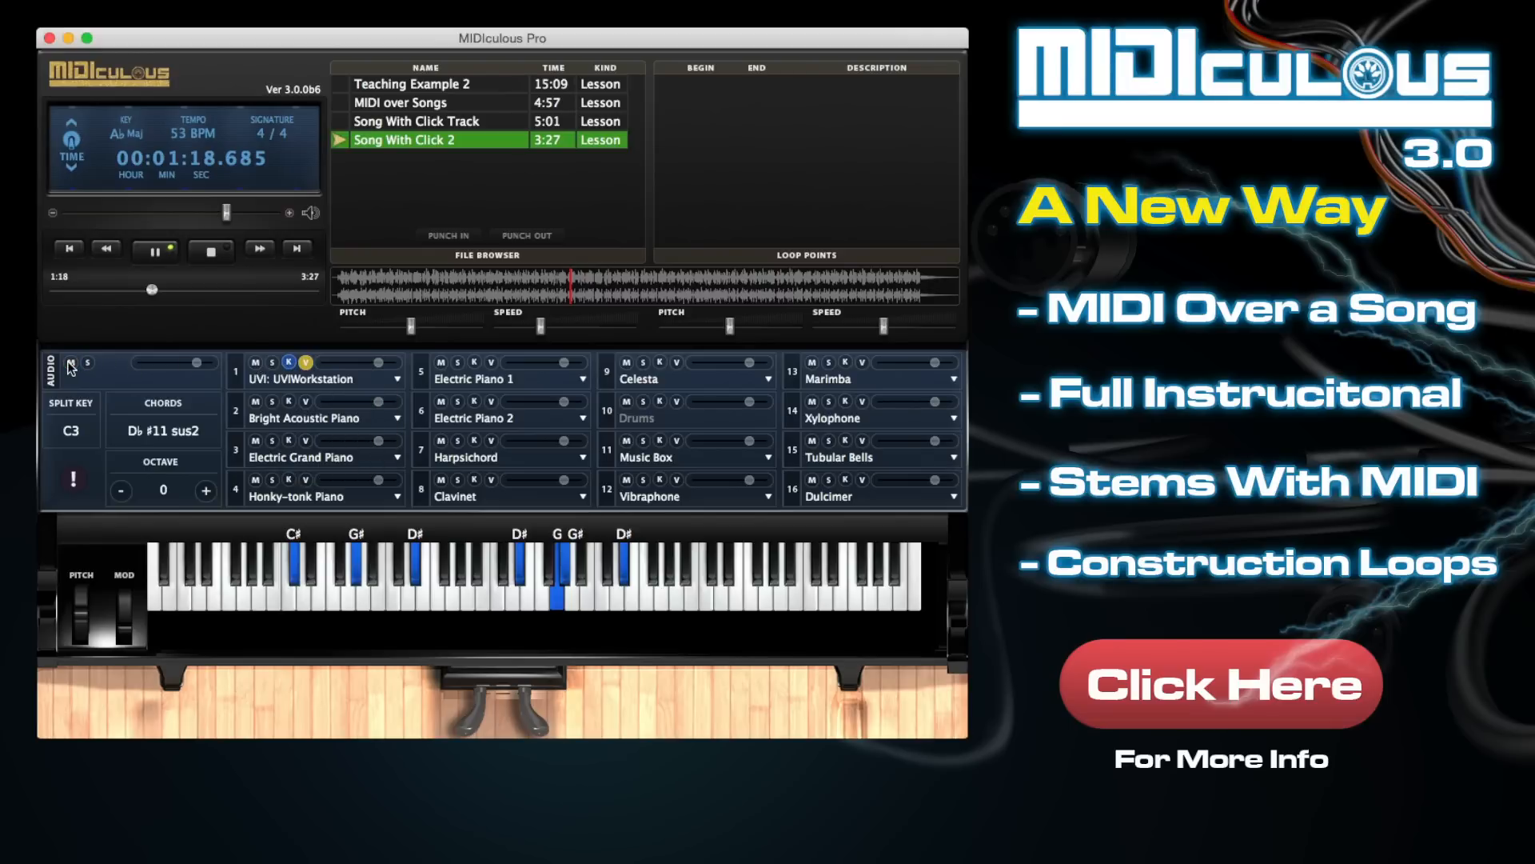
{"action": "left_click", "coordinate": [153, 247]}
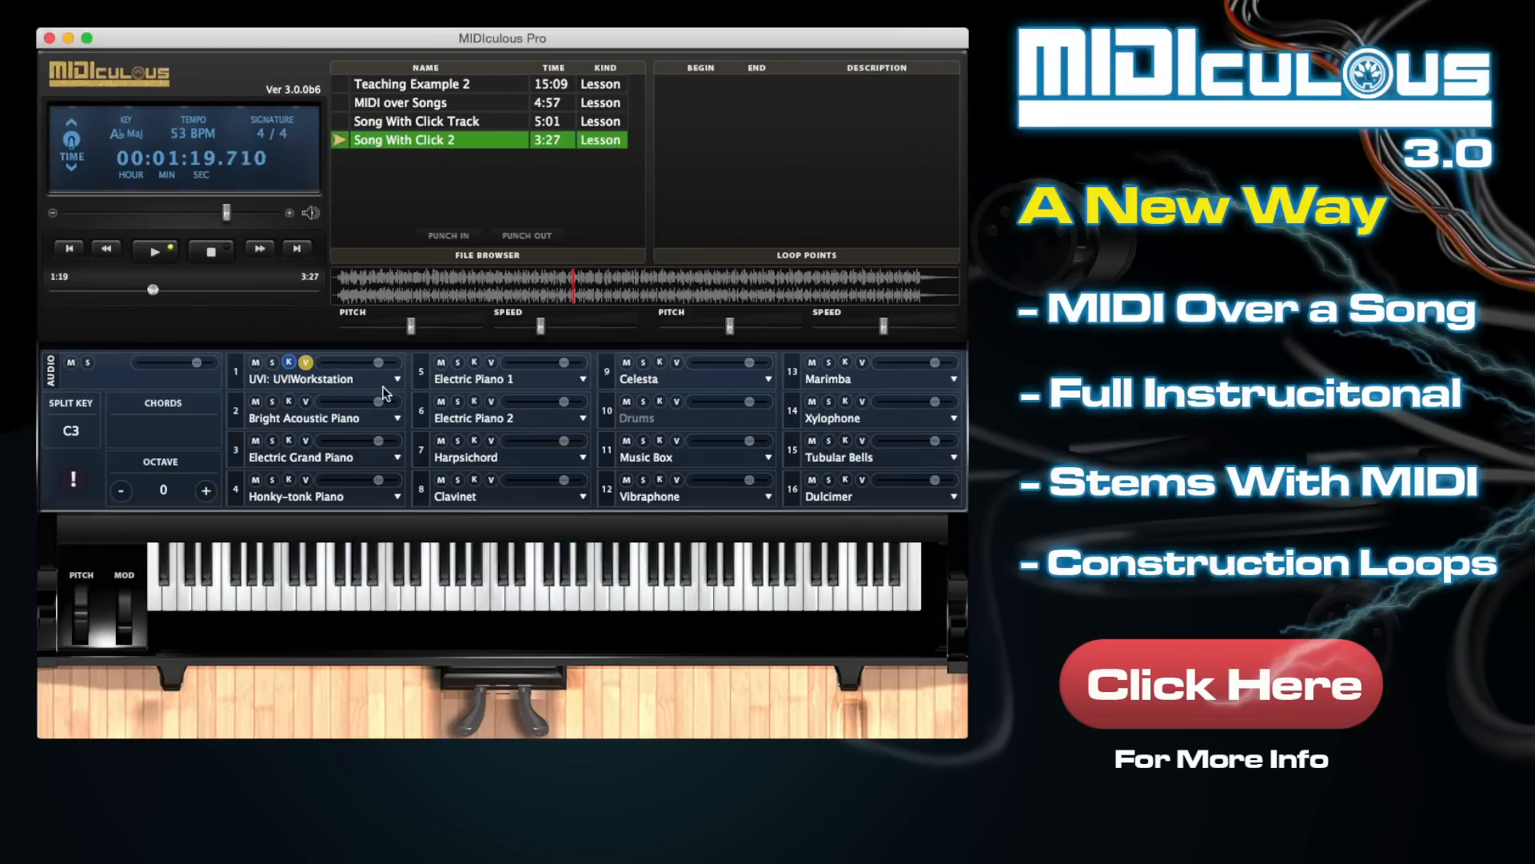
{"action": "left_click", "coordinate": [153, 248]}
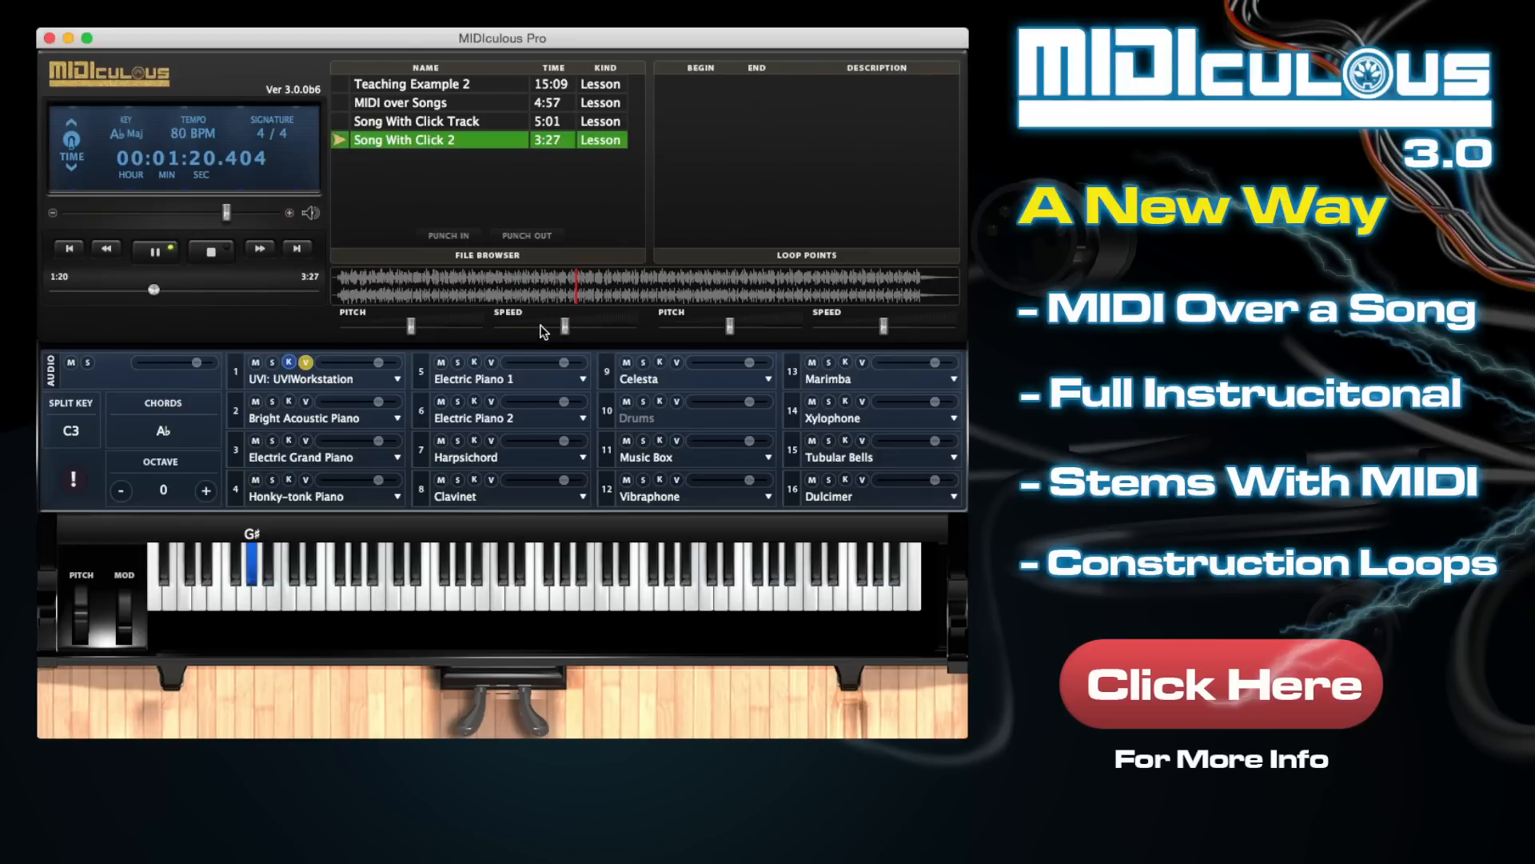
{"action": "mouse_move", "coordinate": [258, 370]}
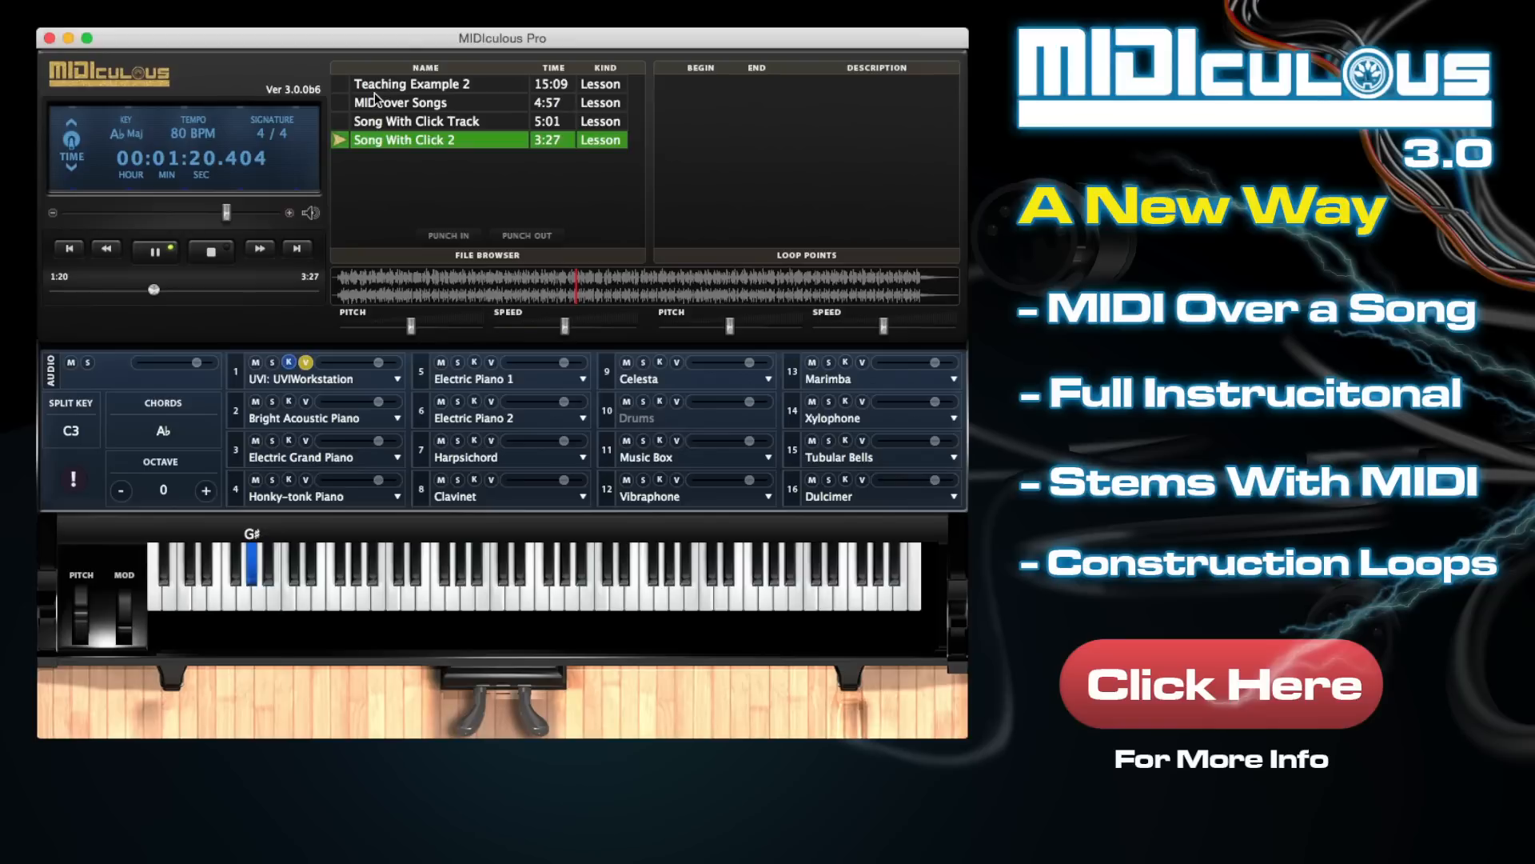
{"action": "mouse_move", "coordinate": [376, 113]}
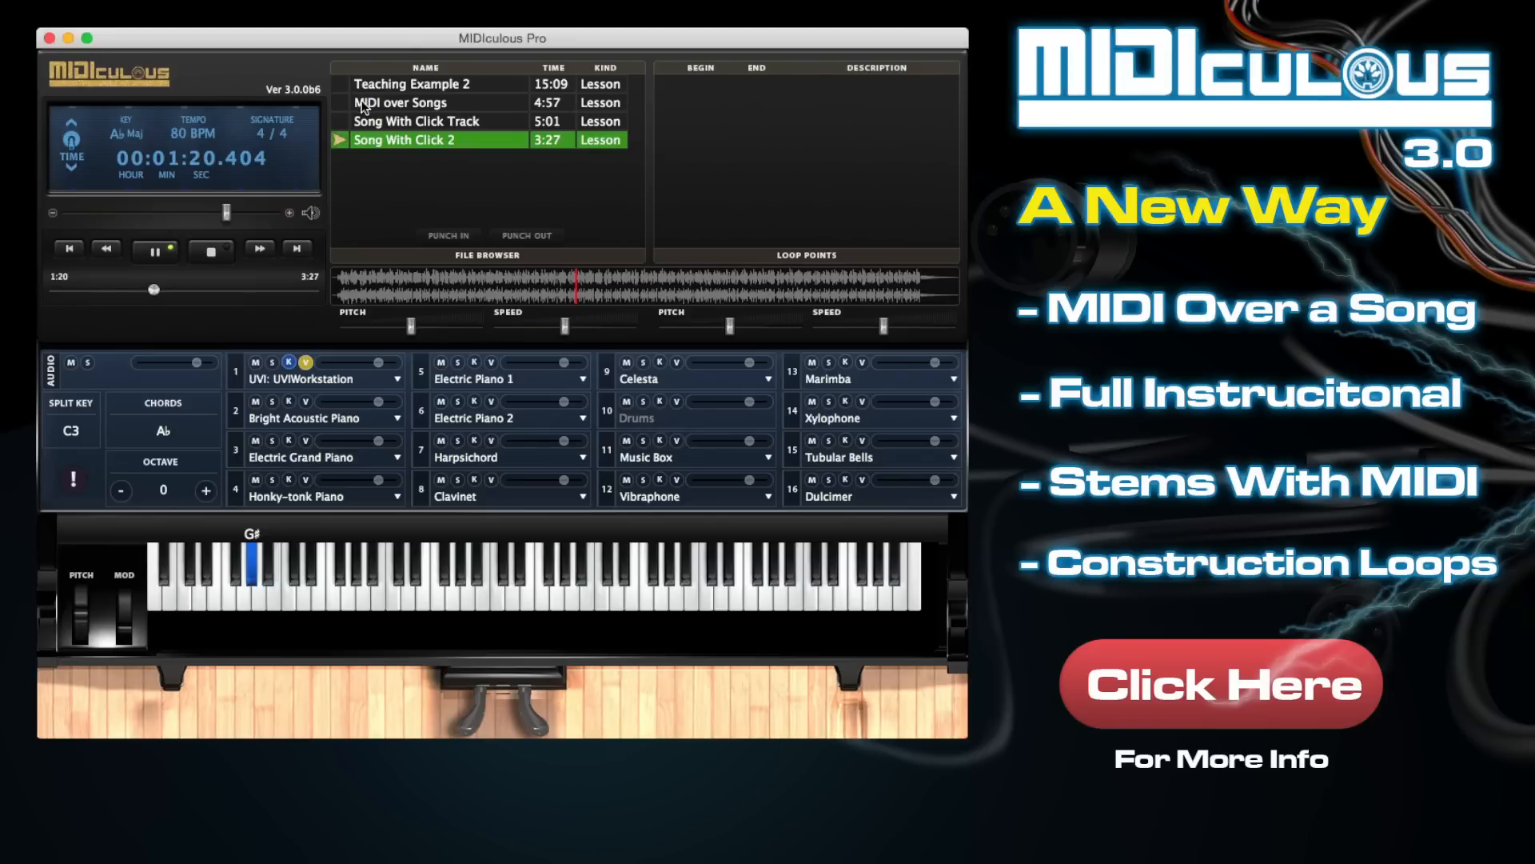
{"action": "mouse_move", "coordinate": [442, 108]}
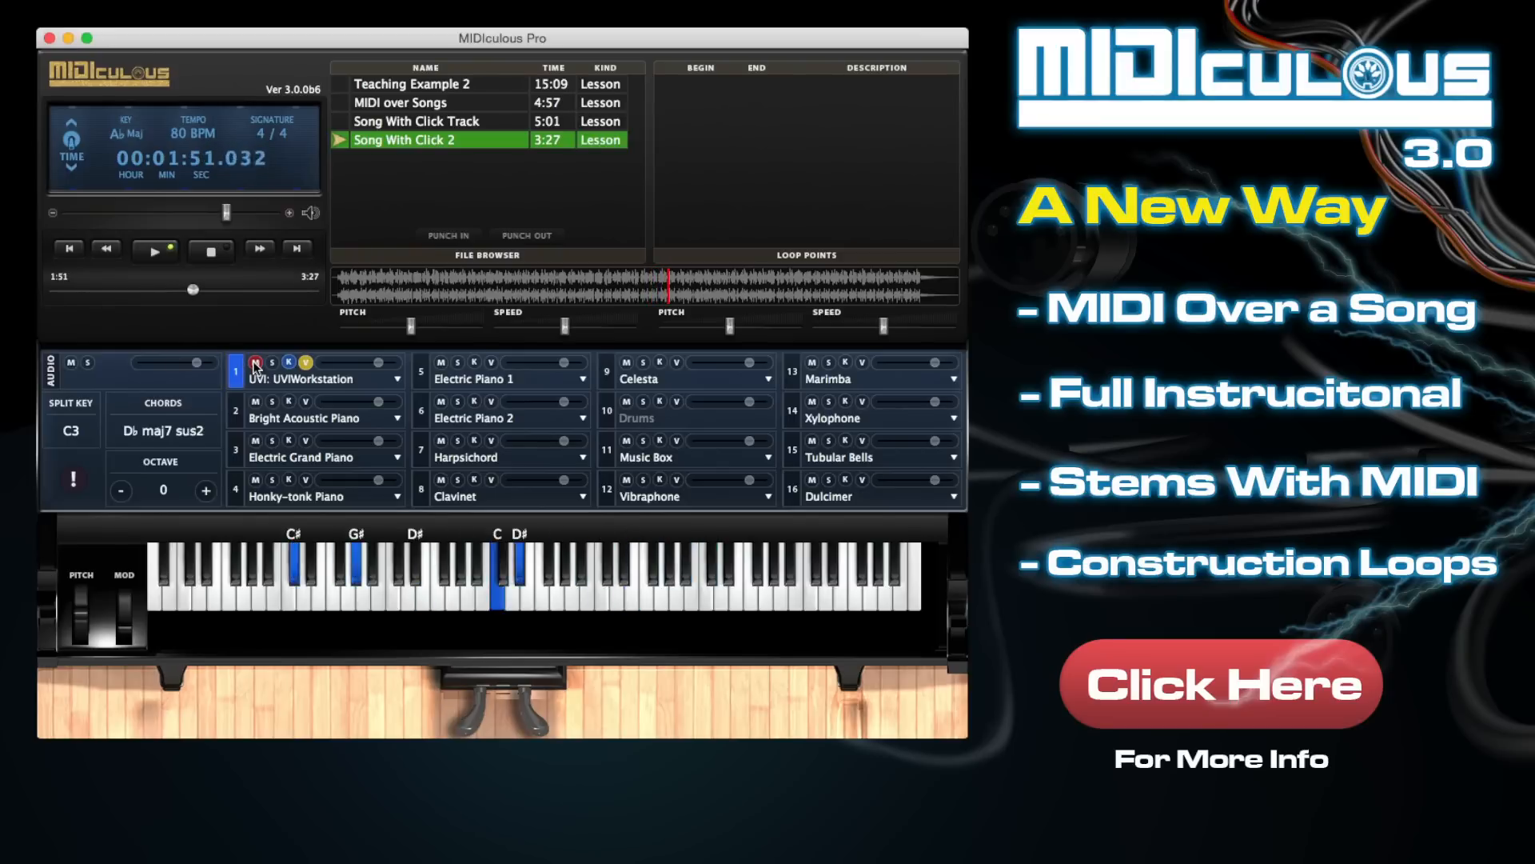
{"action": "left_click", "coordinate": [153, 247]}
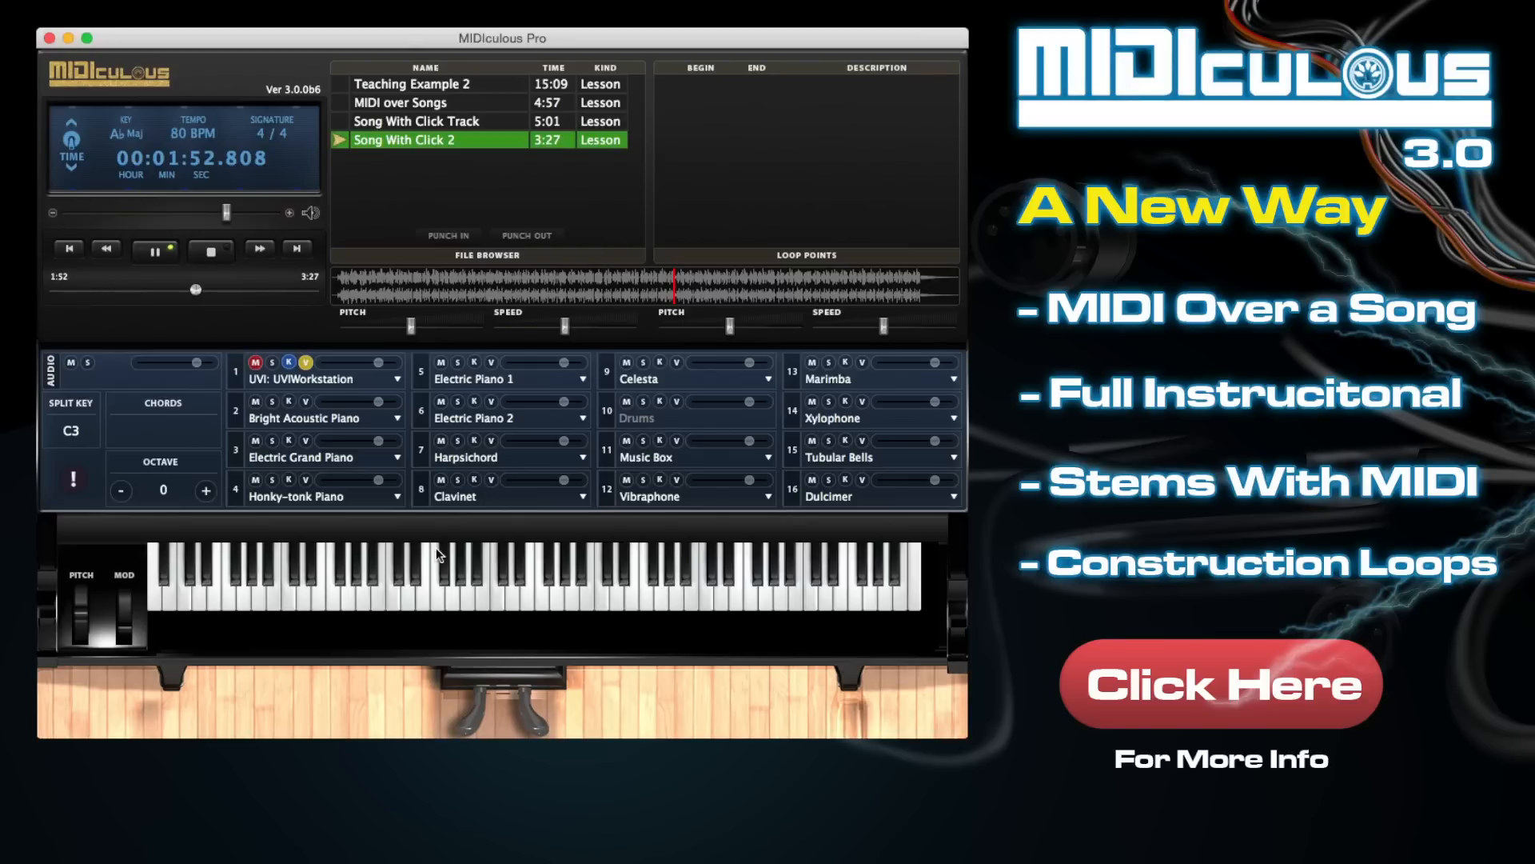
{"action": "mouse_move", "coordinate": [241, 477]}
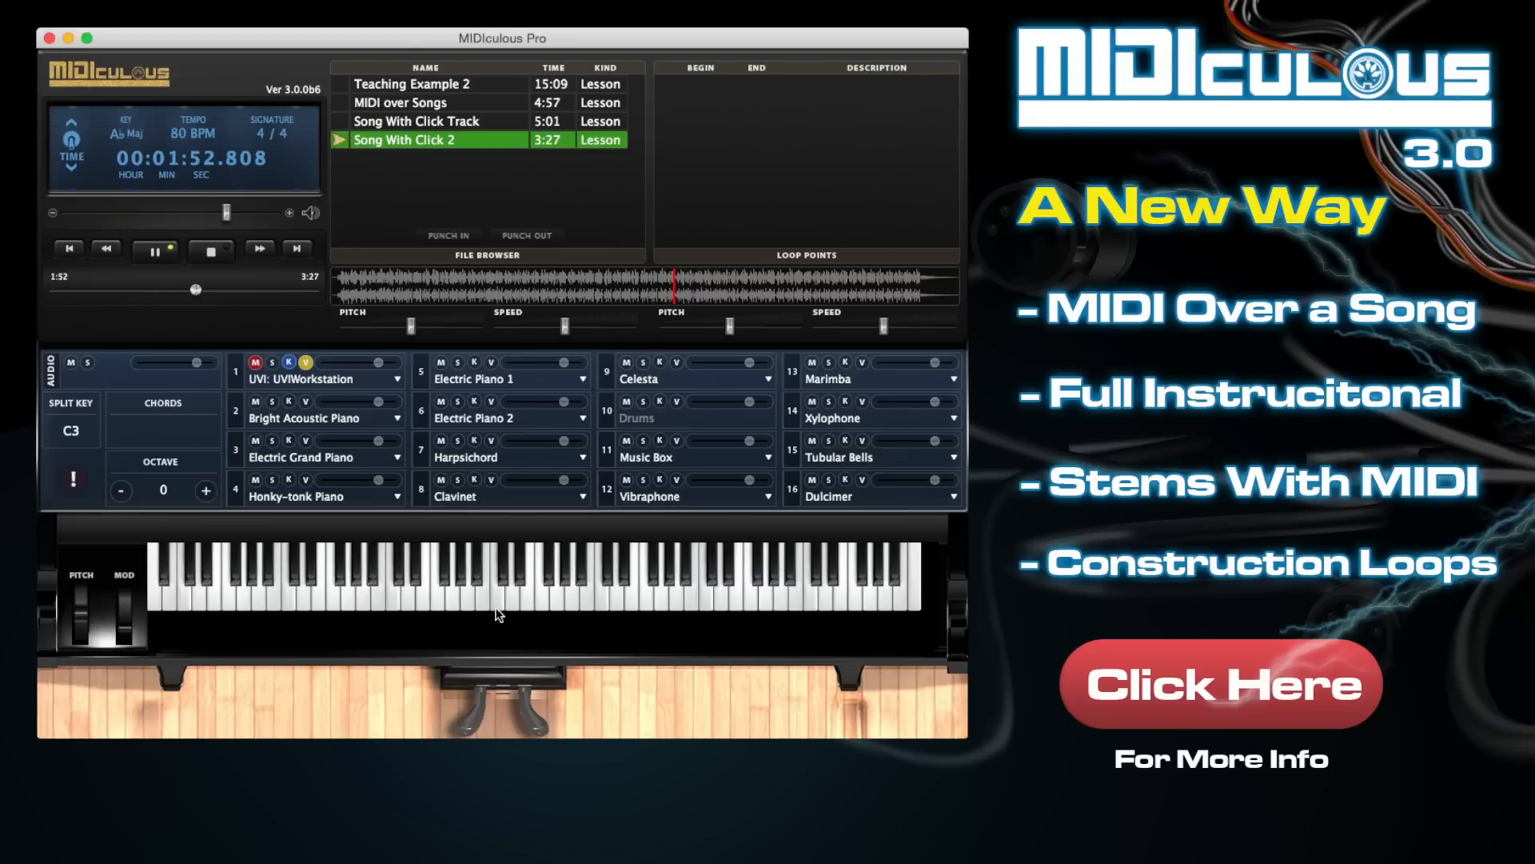
{"action": "mouse_move", "coordinate": [494, 607]}
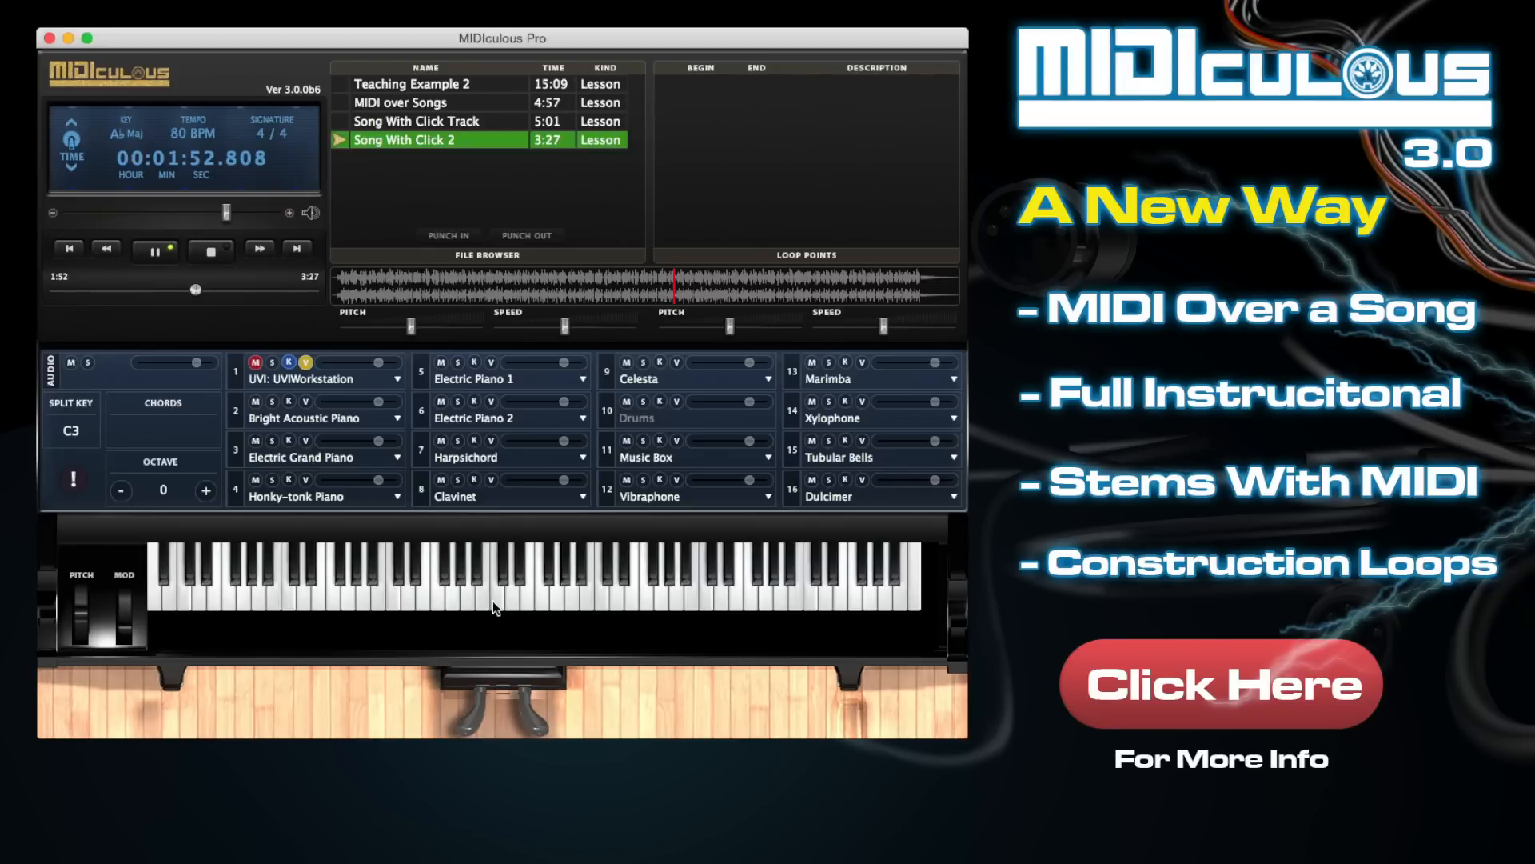
{"action": "mouse_move", "coordinate": [582, 593]}
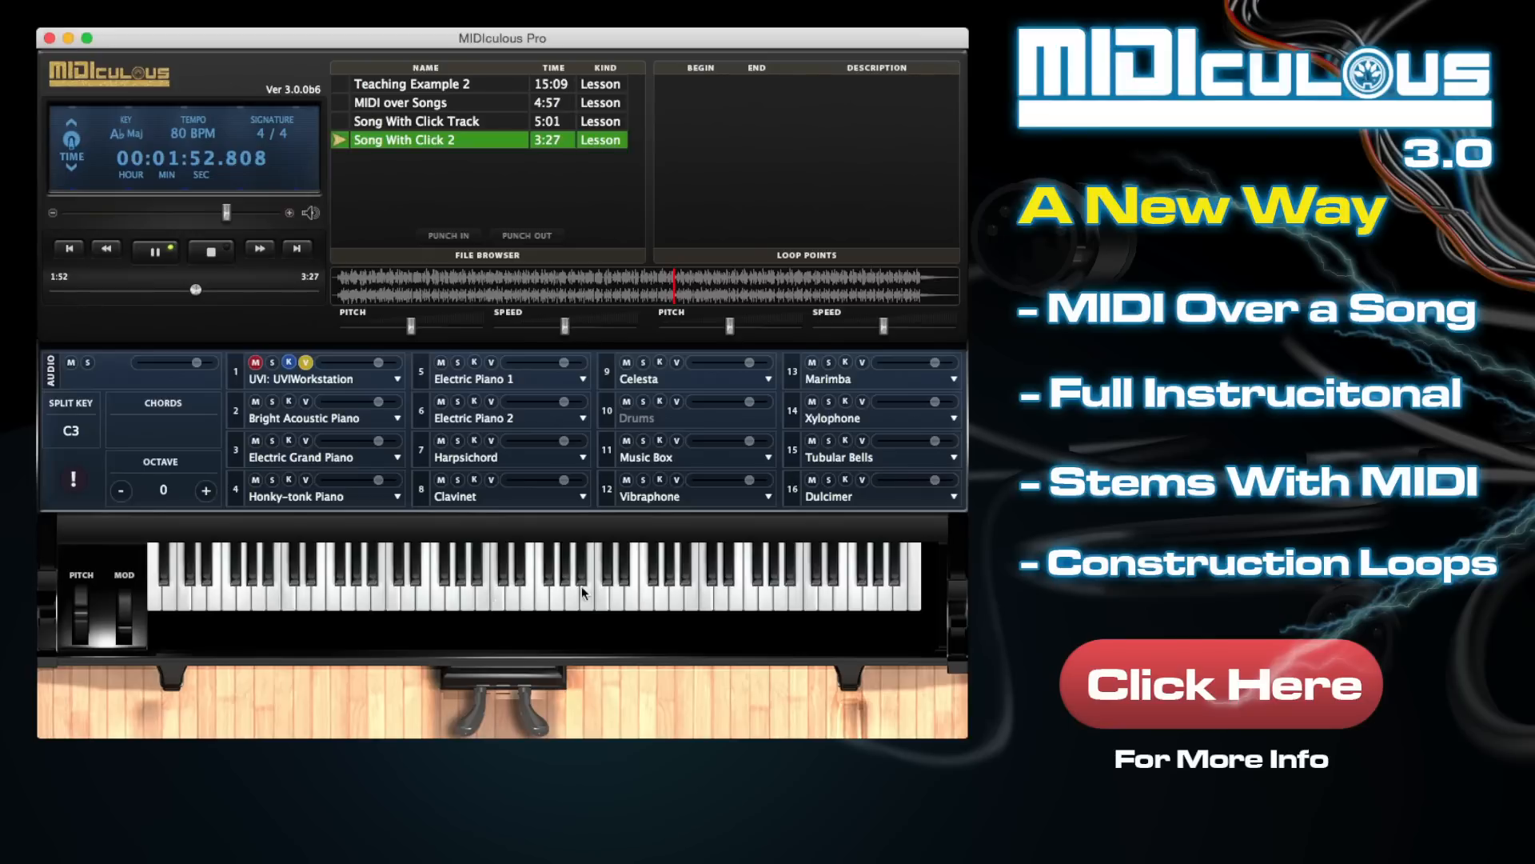
{"action": "mouse_move", "coordinate": [497, 367]}
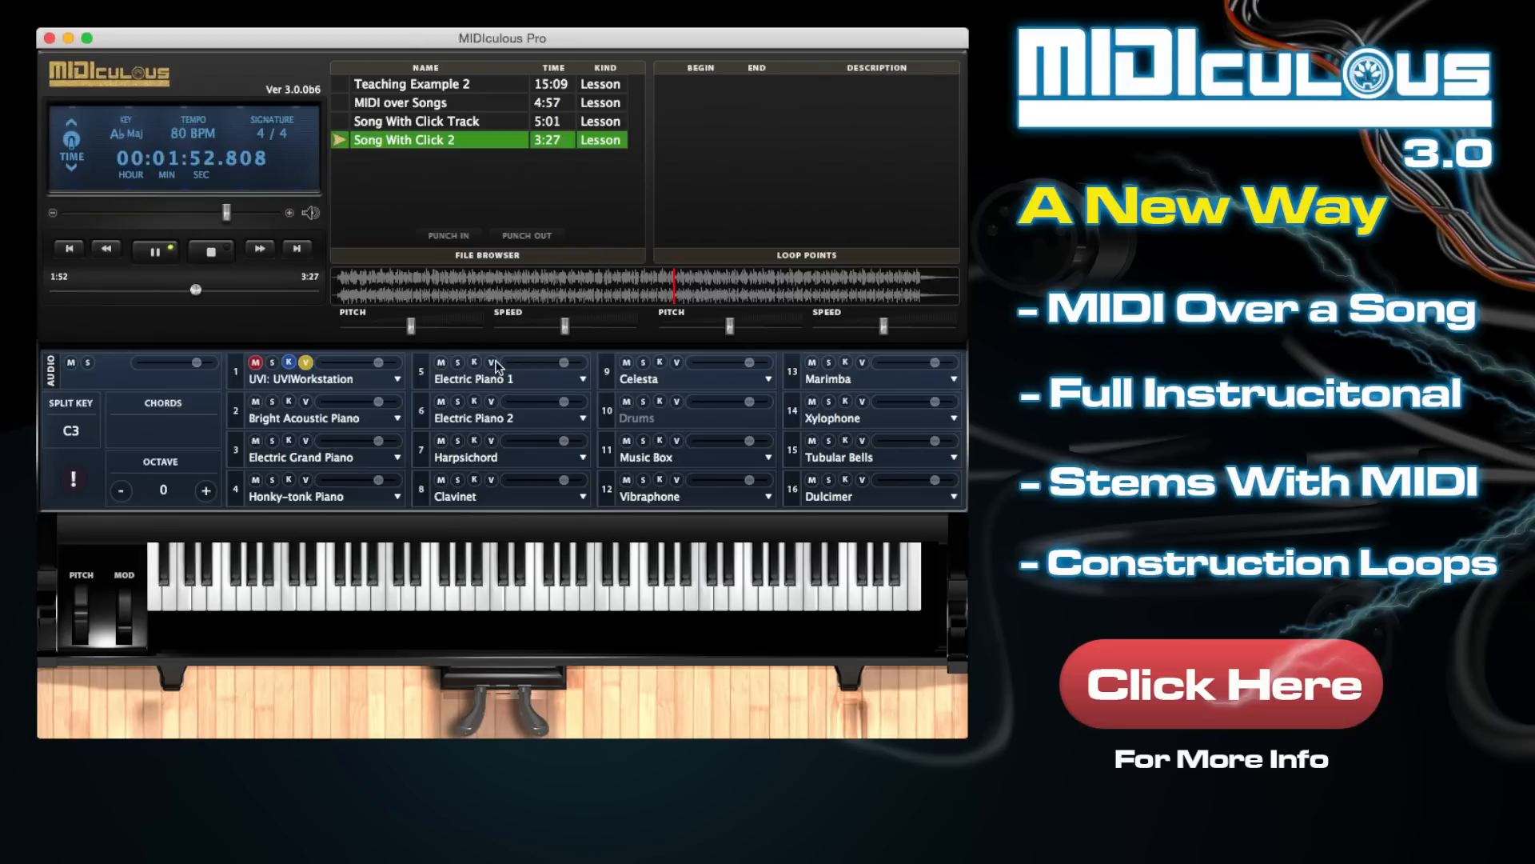